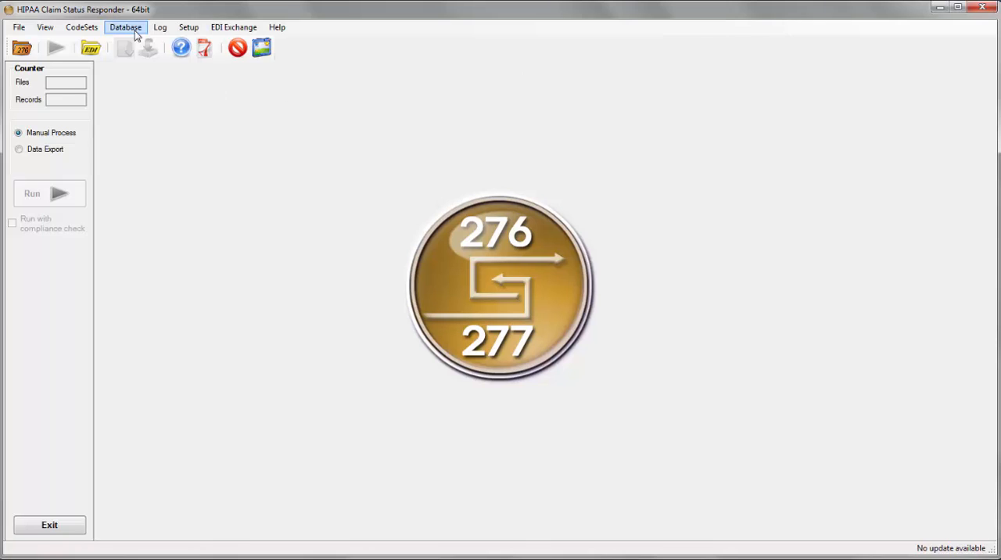
Show the Database menu options: connection and data fields, stored requests, table creation, fields mapping
click(126, 27)
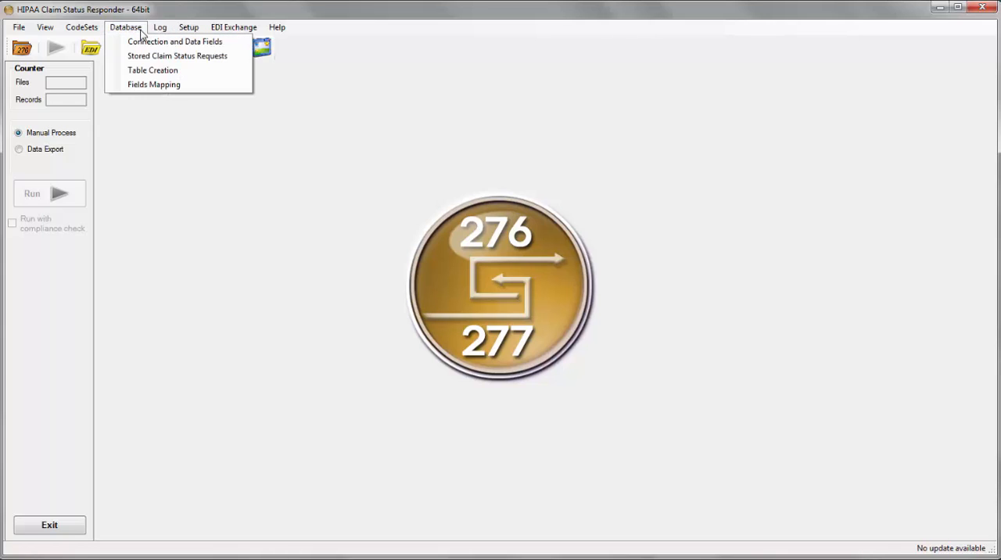
click(517, 148)
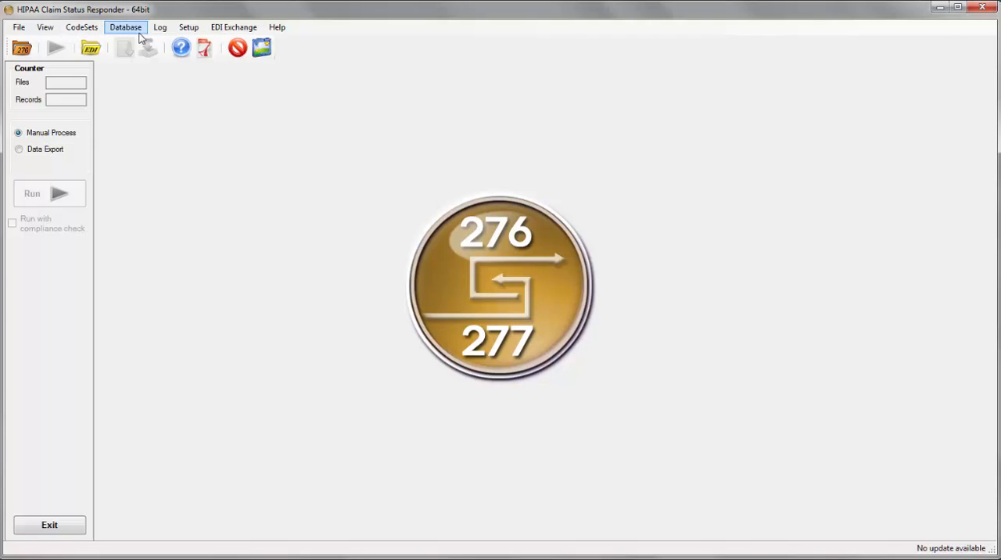
click(125, 27)
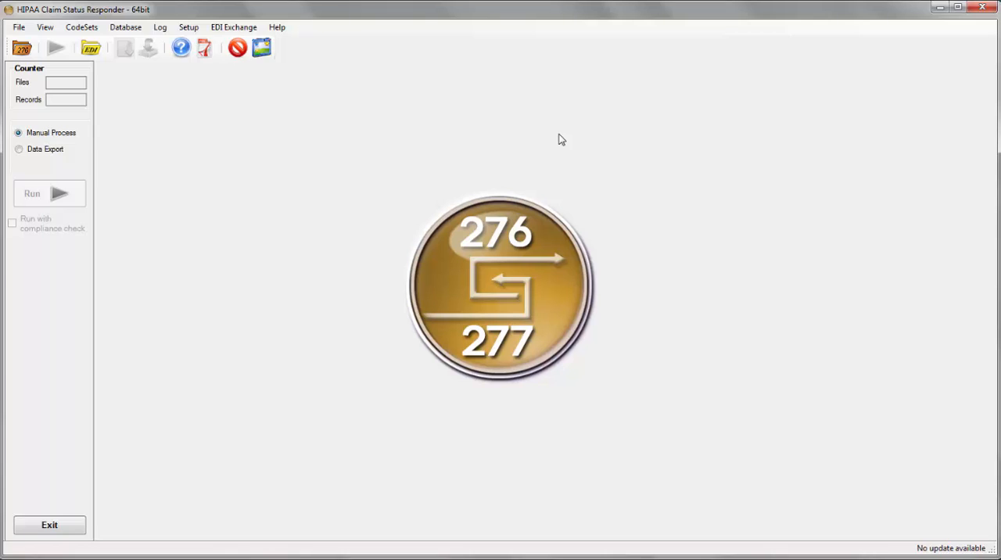
click(125, 27)
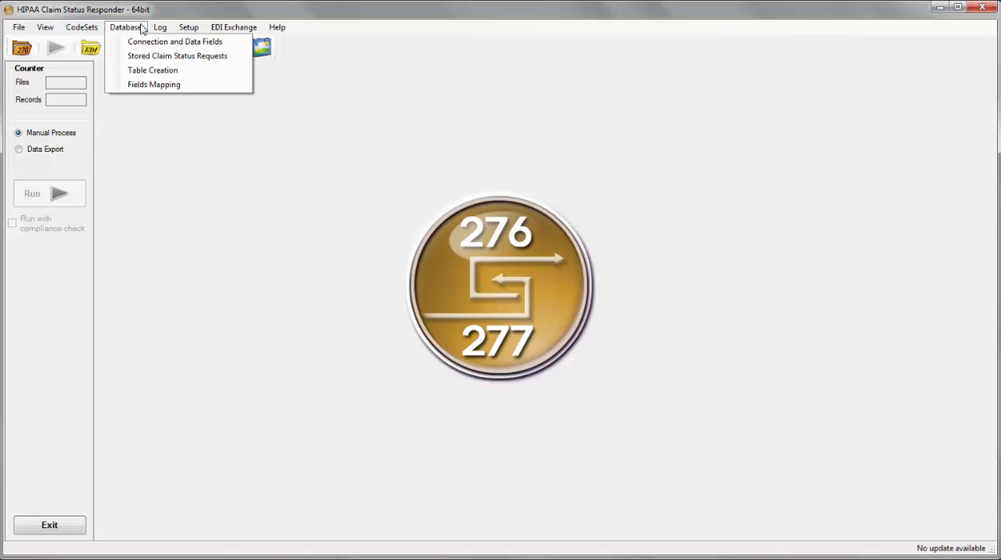
mouse_move(176, 41)
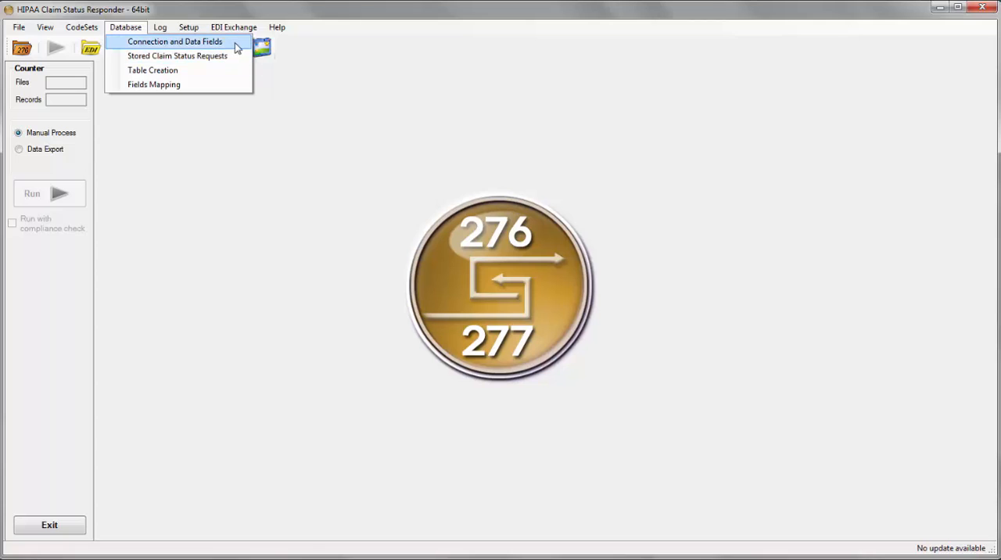
Connect to database HIPAASuite on server .\sqlexpress using MS SQL Server Integrated Security
click(176, 41)
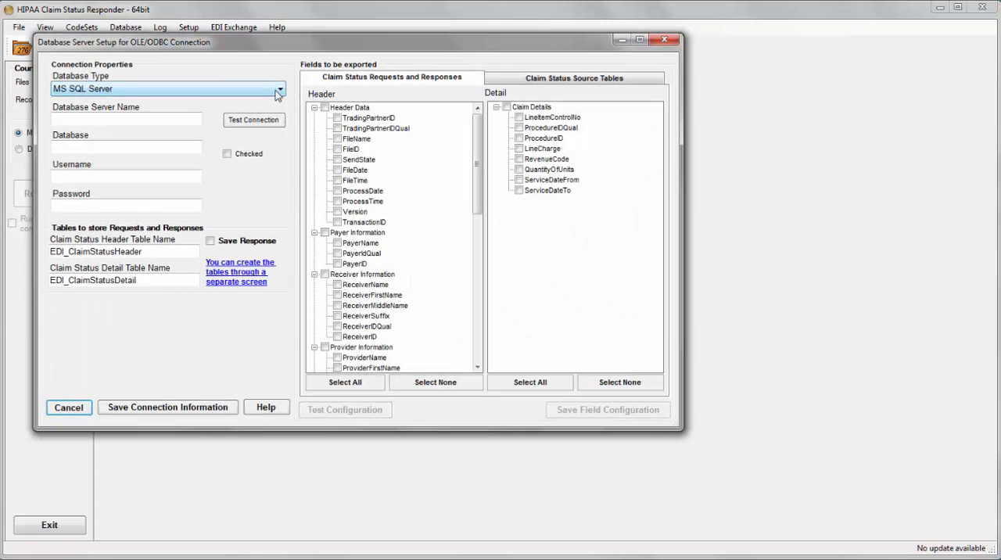
click(279, 88)
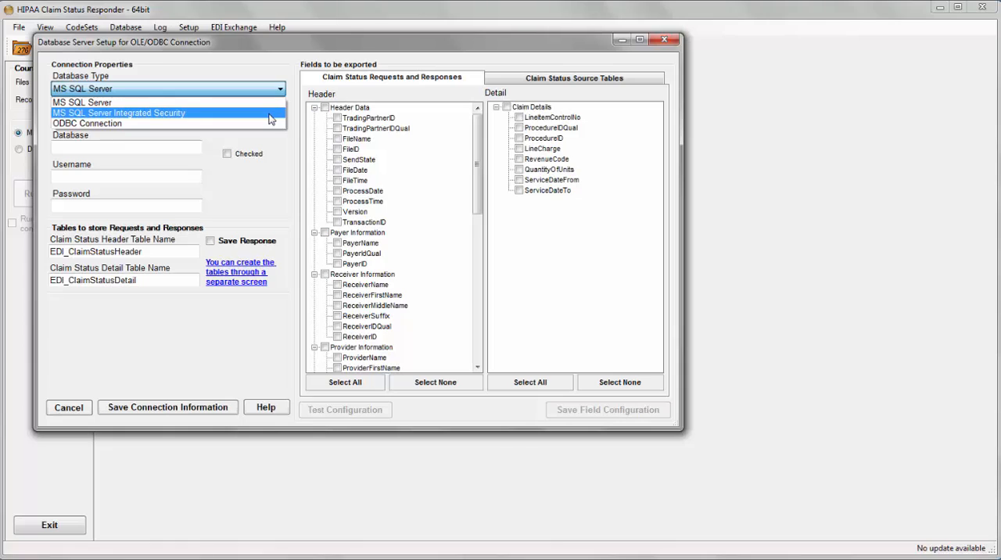
click(118, 112)
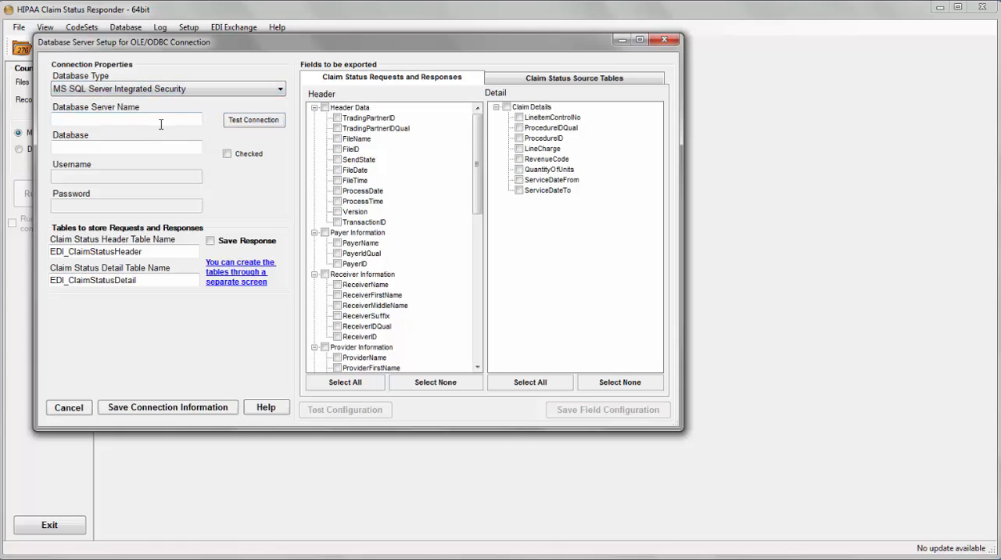
text(\s)
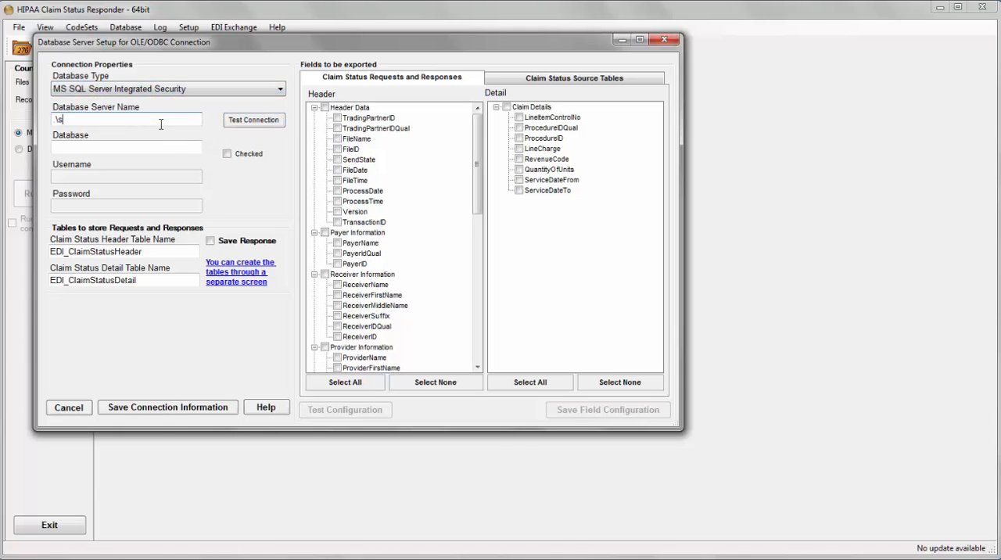
text(sqlexpres)
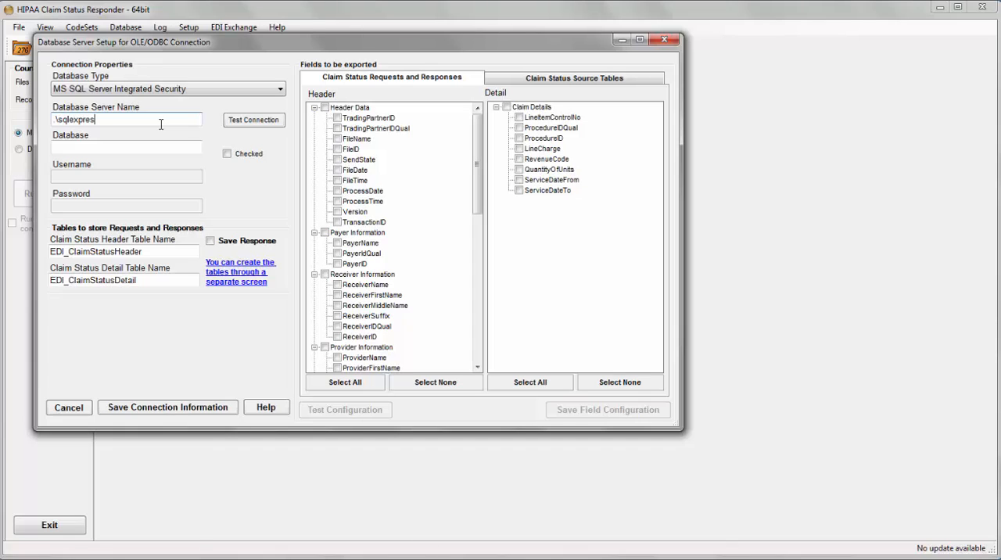
click(127, 147)
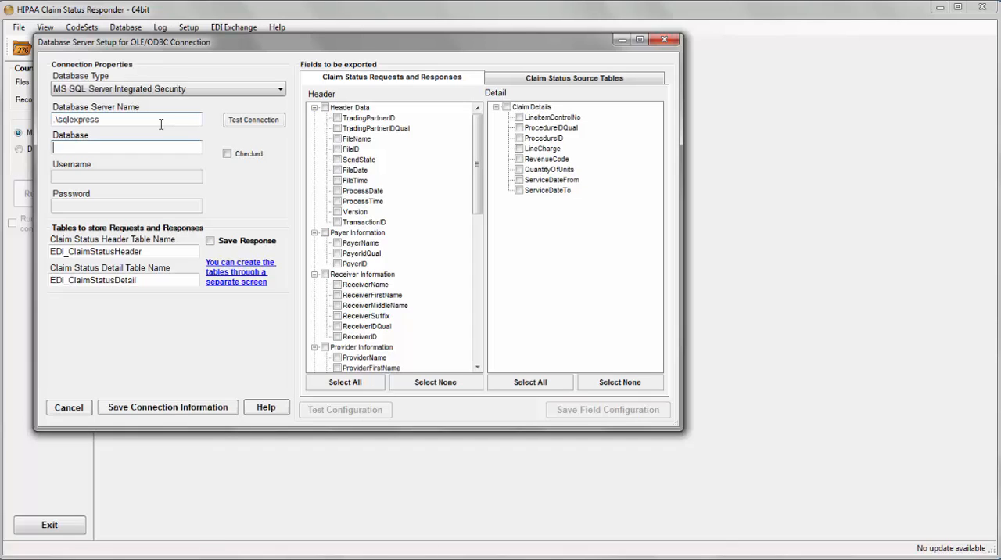
text(HIPAAS)
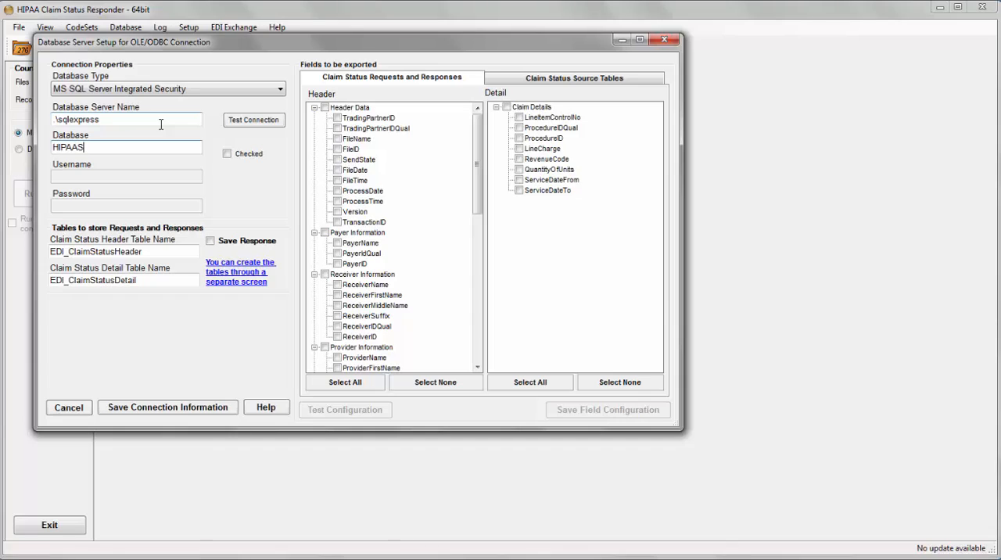
text(Suite)
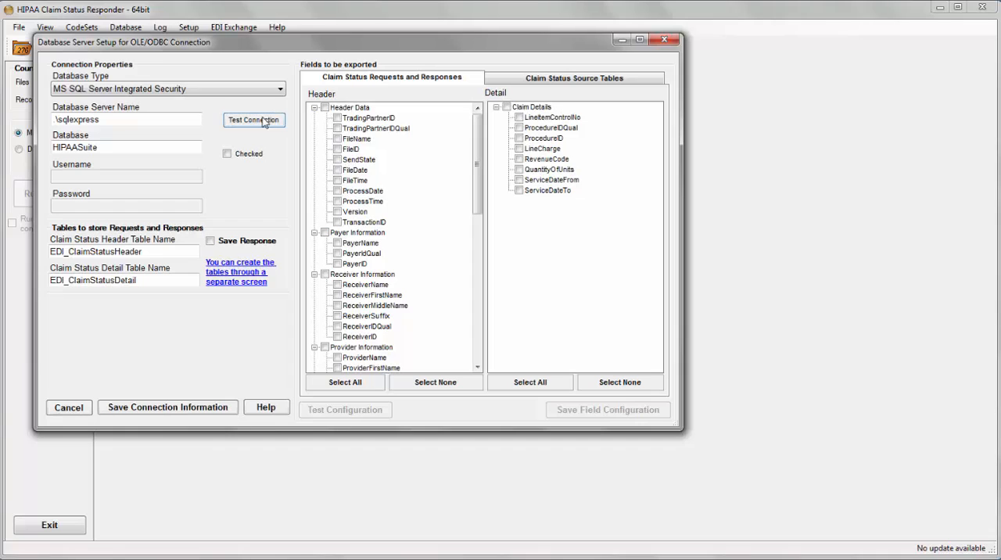
click(254, 119)
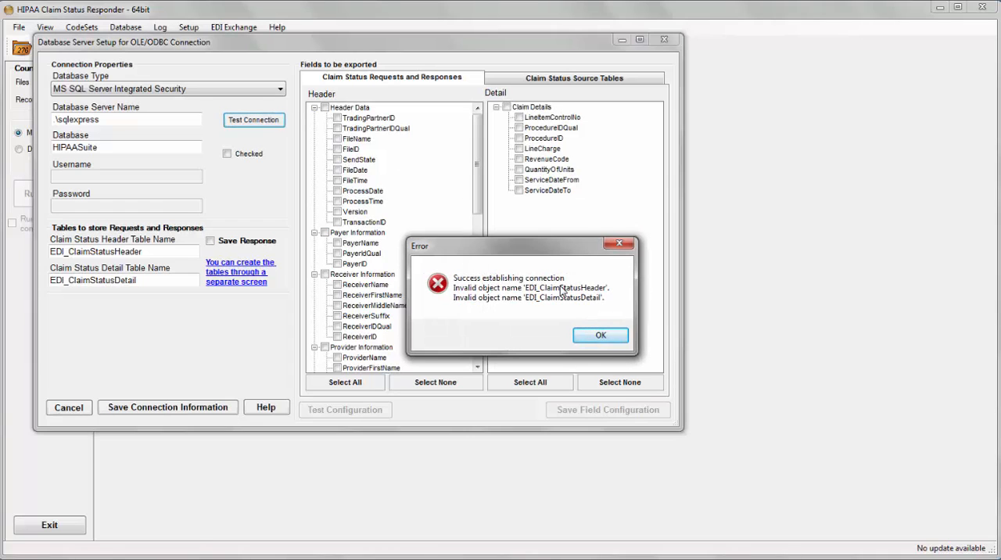
mouse_move(530, 259)
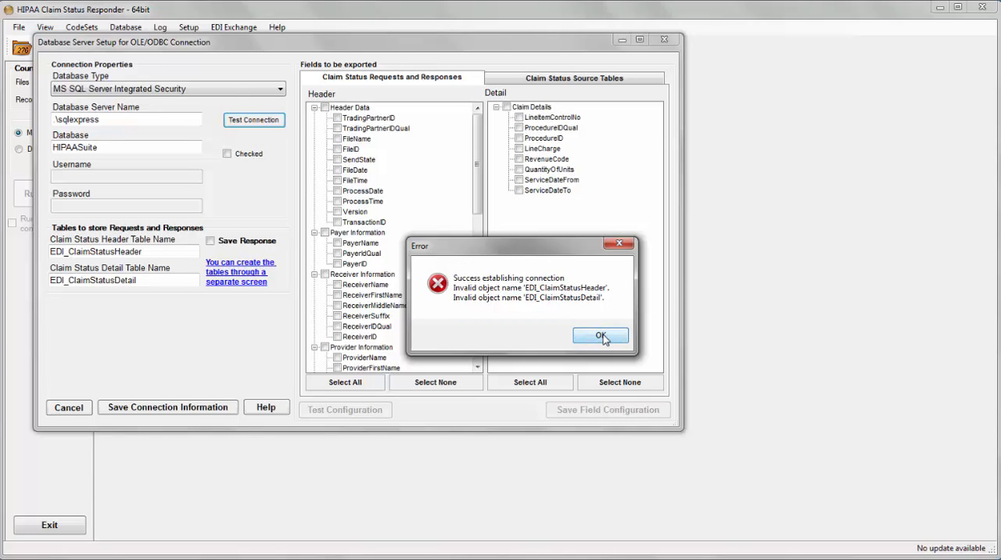
click(601, 335)
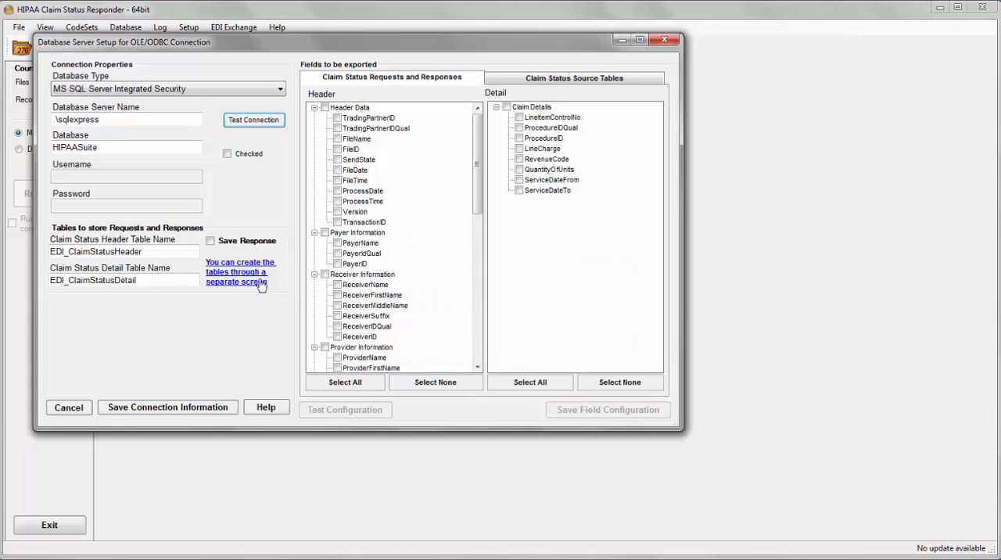
Create the EDI_ClaimStatusSourceHeader and EDI_ClaimStatusSourceDetail tables, then view the COMPANY_SETUP script
click(236, 276)
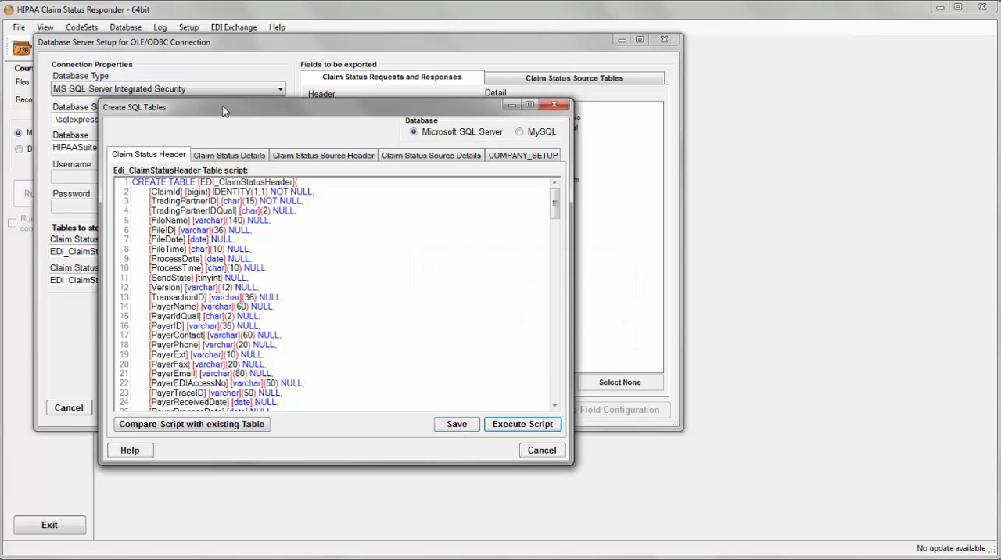
click(229, 154)
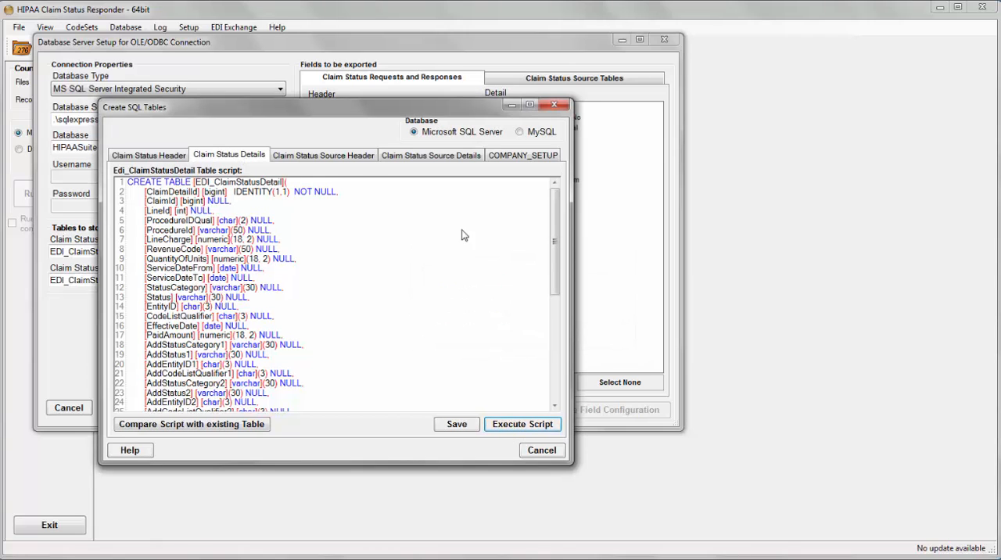
click(323, 154)
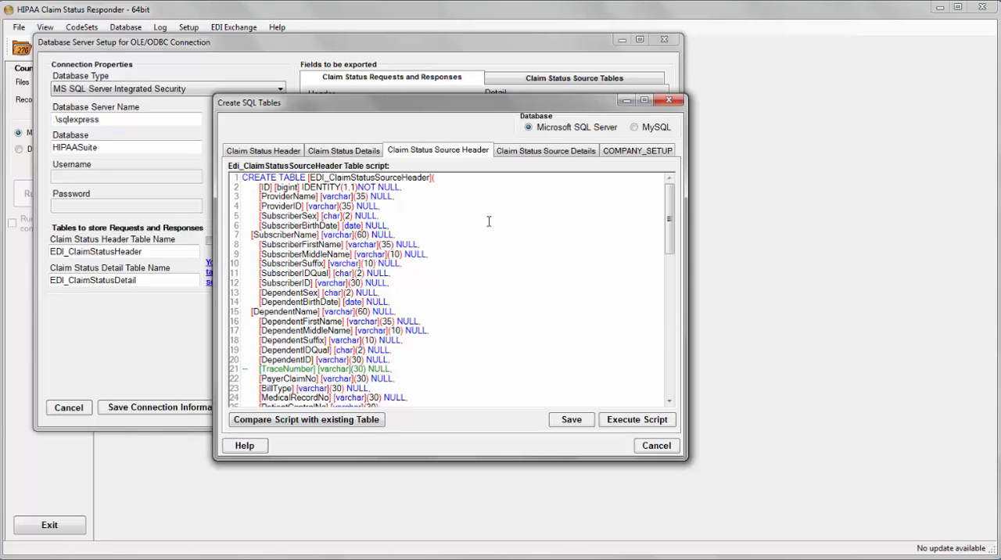
mouse_move(413, 253)
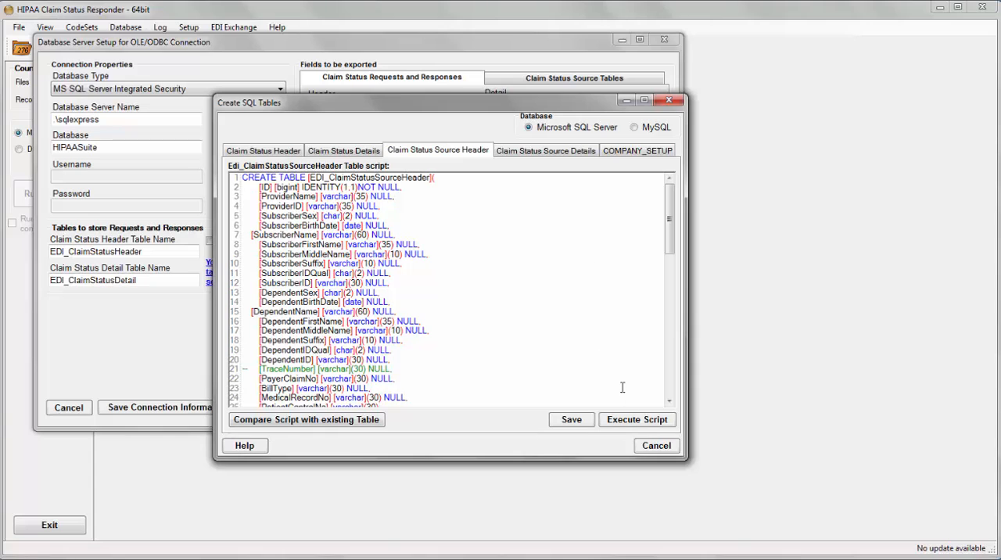
click(637, 420)
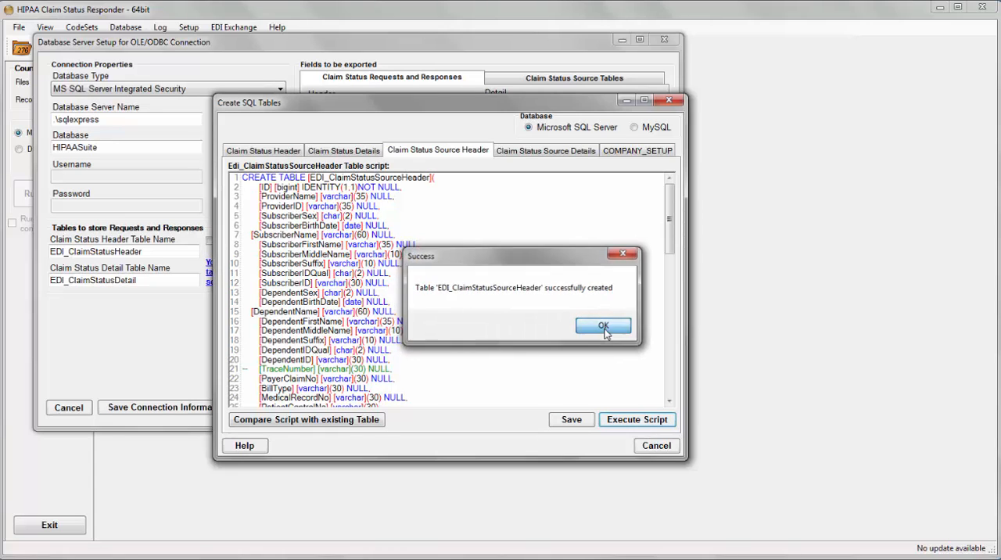
click(603, 326)
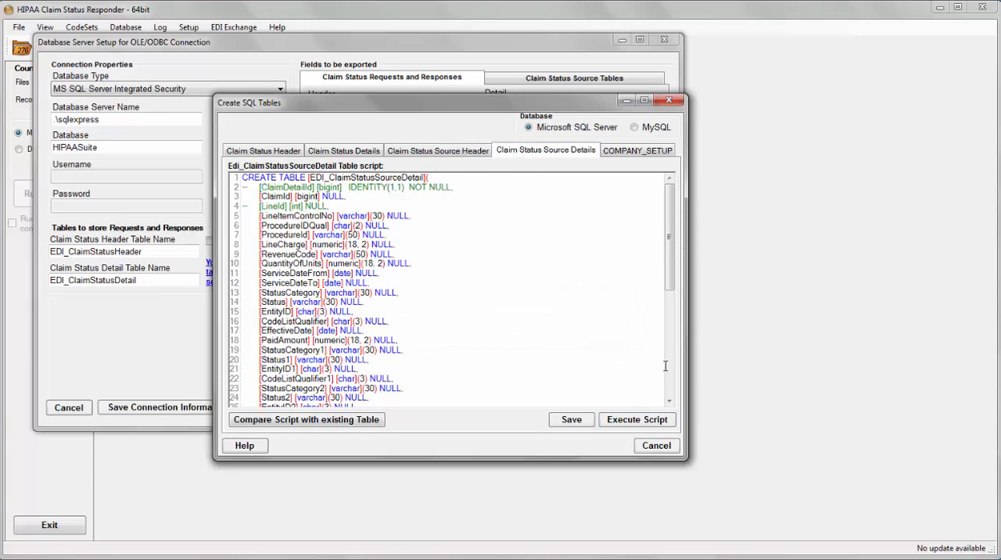
click(637, 420)
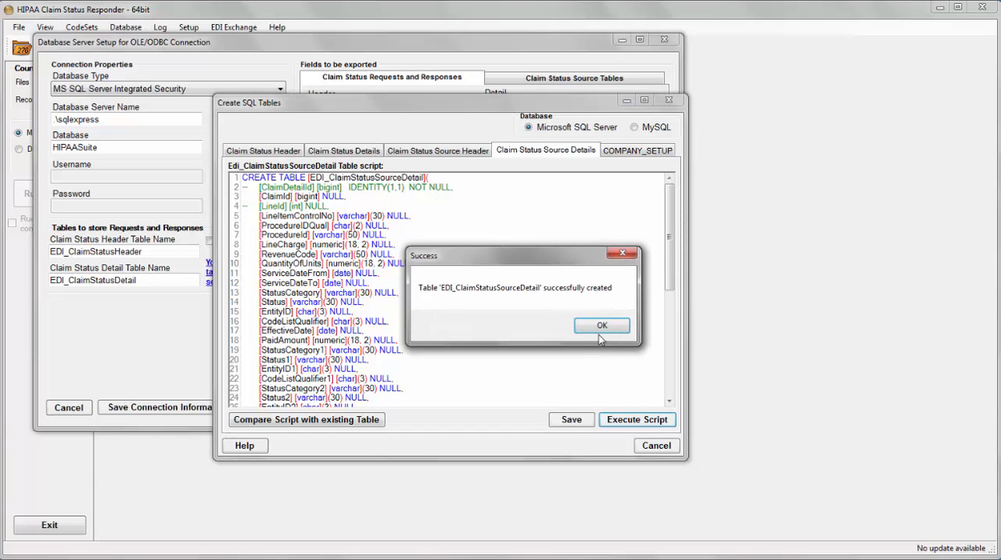
click(603, 325)
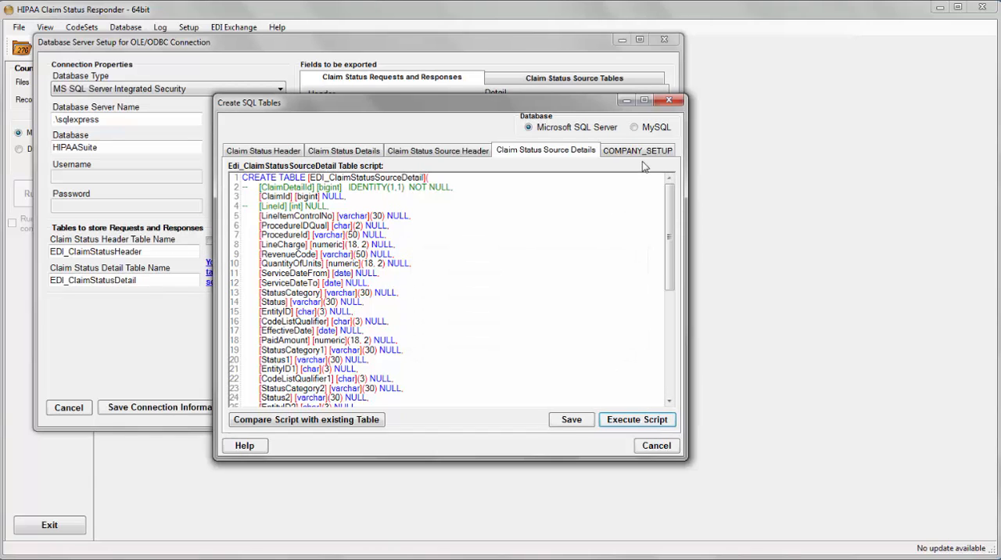
click(637, 149)
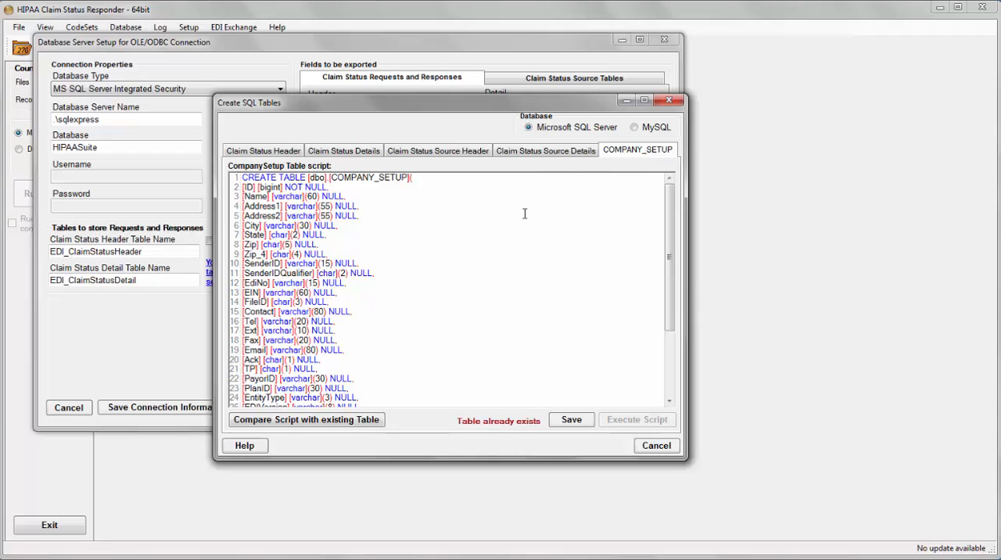
mouse_move(488, 302)
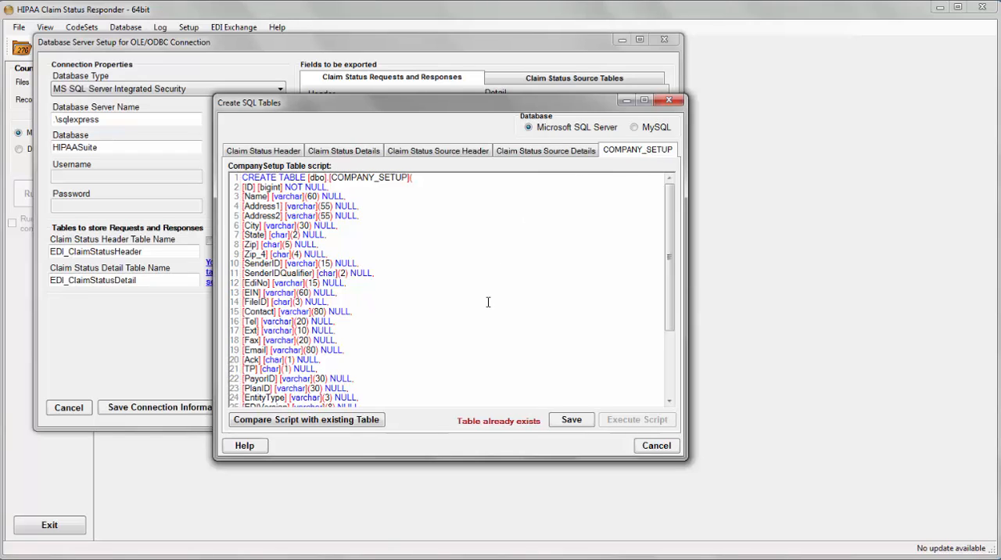
mouse_move(503, 287)
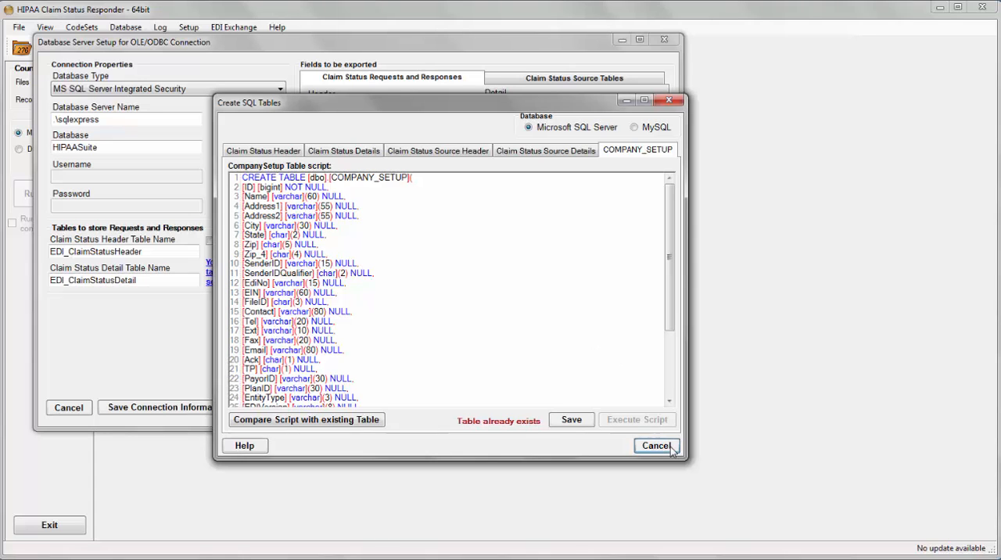
Close table creation and retest the connection to verify both claim status tables
click(656, 445)
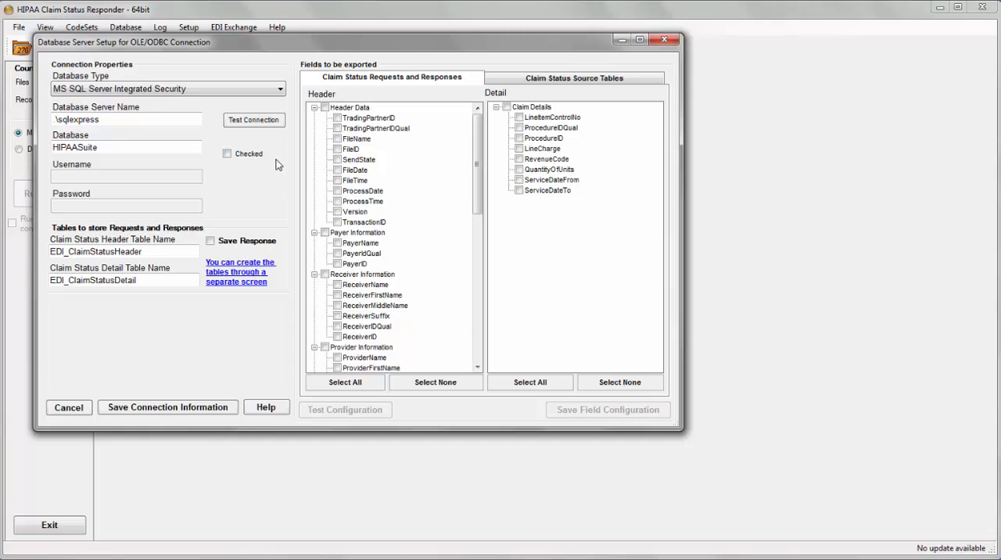
click(254, 120)
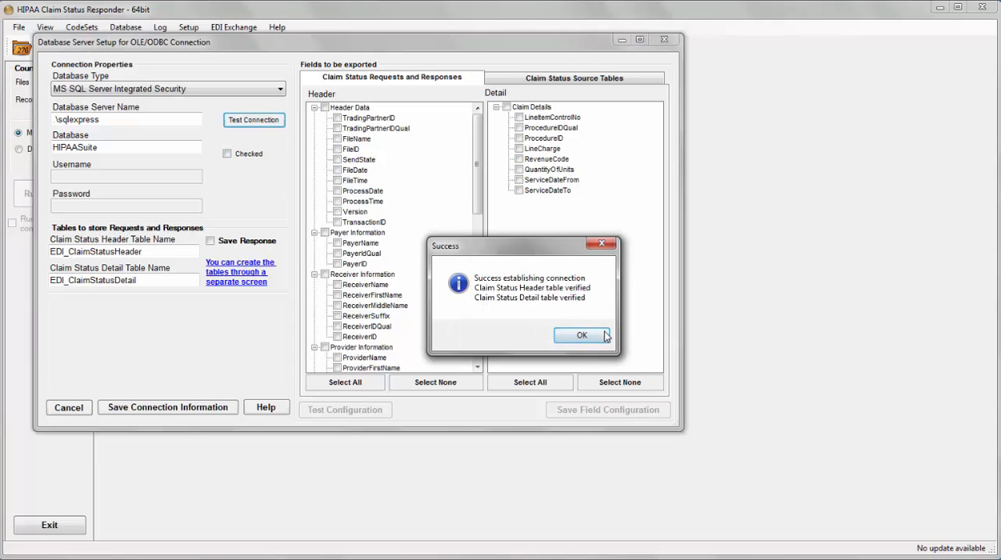
click(582, 335)
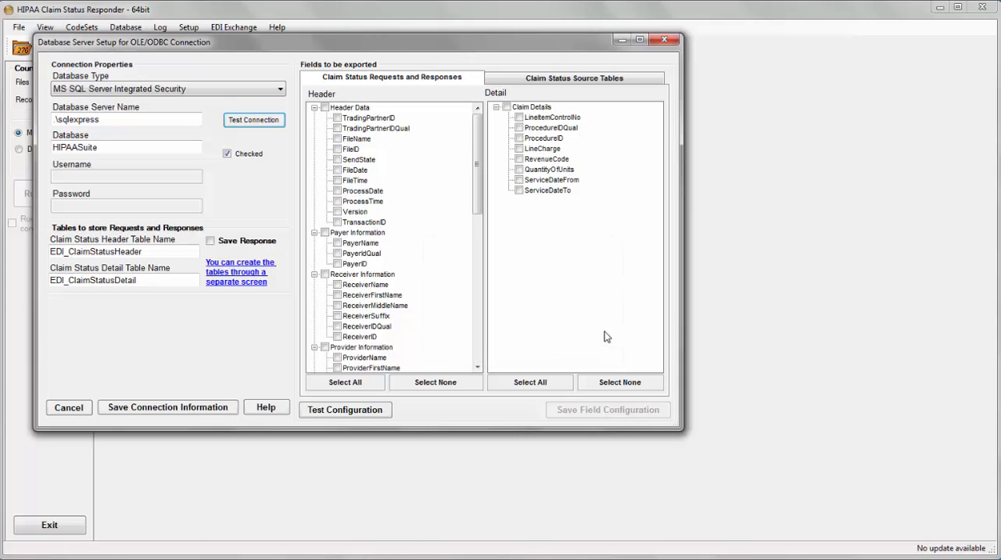
mouse_move(564, 251)
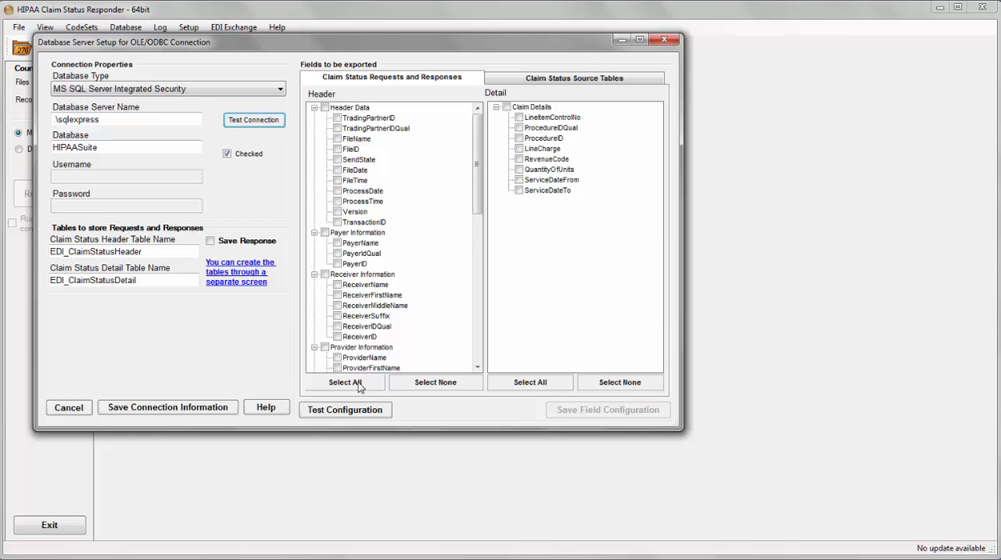
Select all header and detail export fields and pass the configuration test
click(345, 382)
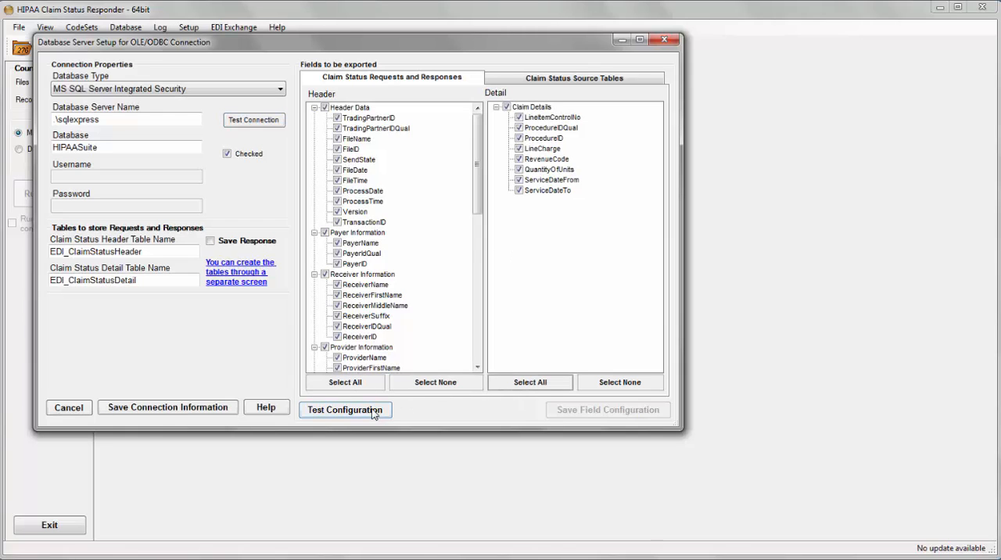
click(345, 410)
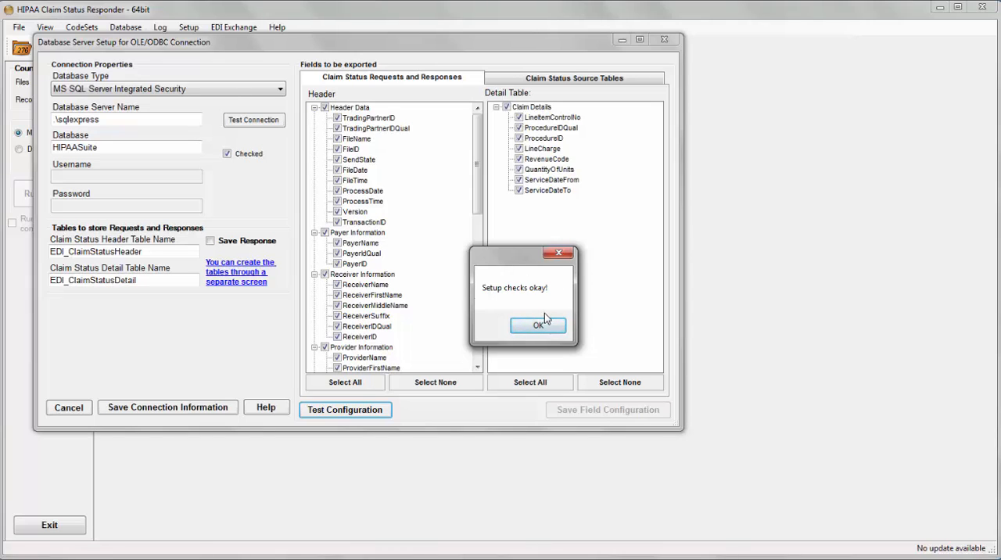
click(538, 324)
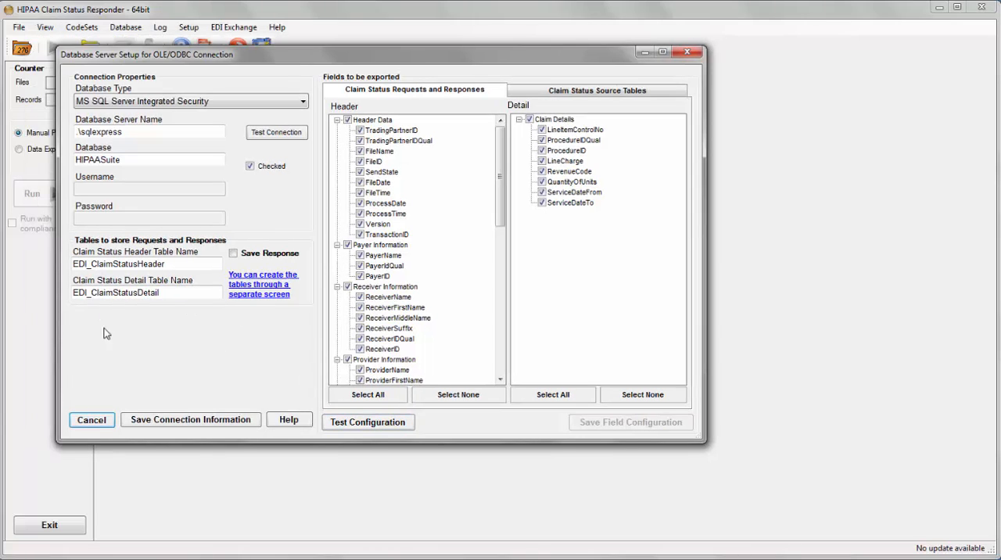
mouse_move(199, 368)
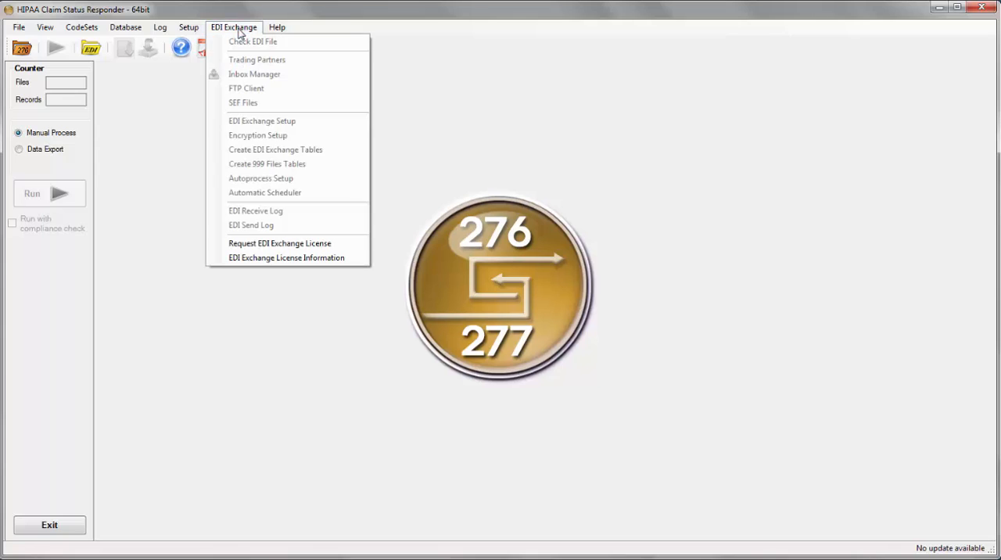
mouse_move(276, 149)
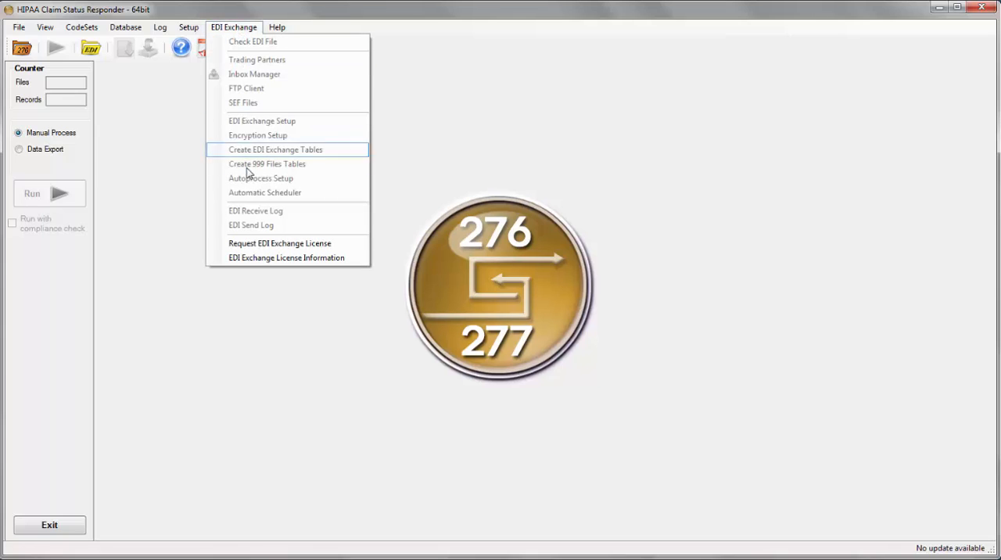
mouse_move(264, 193)
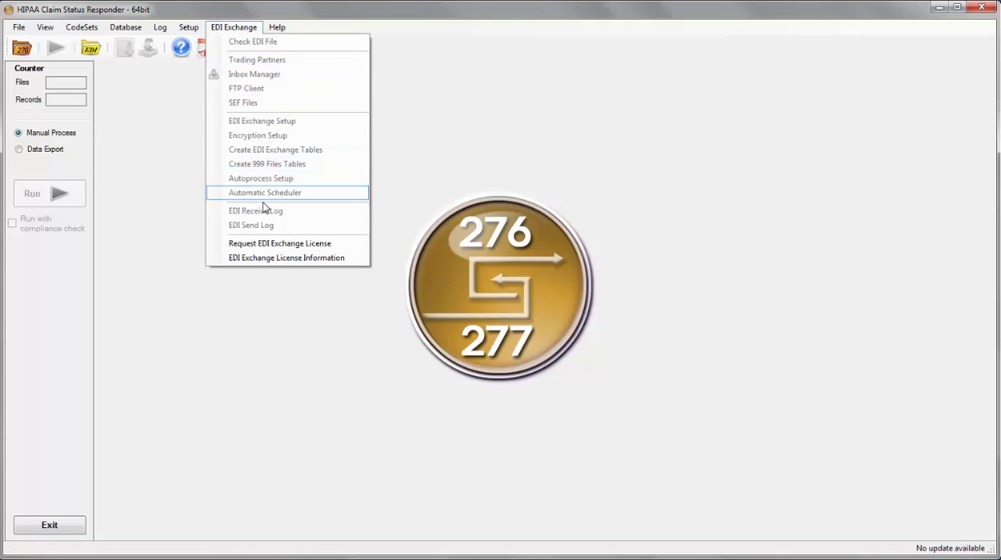
Turn on and save EDI Exchange in Features and Licenses, then check the EDI Exchange menu
click(277, 27)
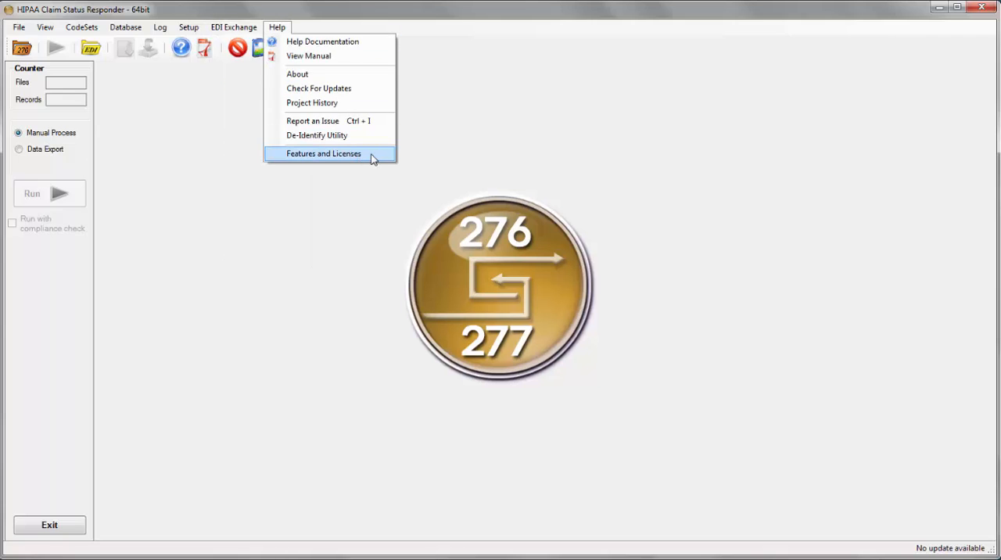
click(323, 154)
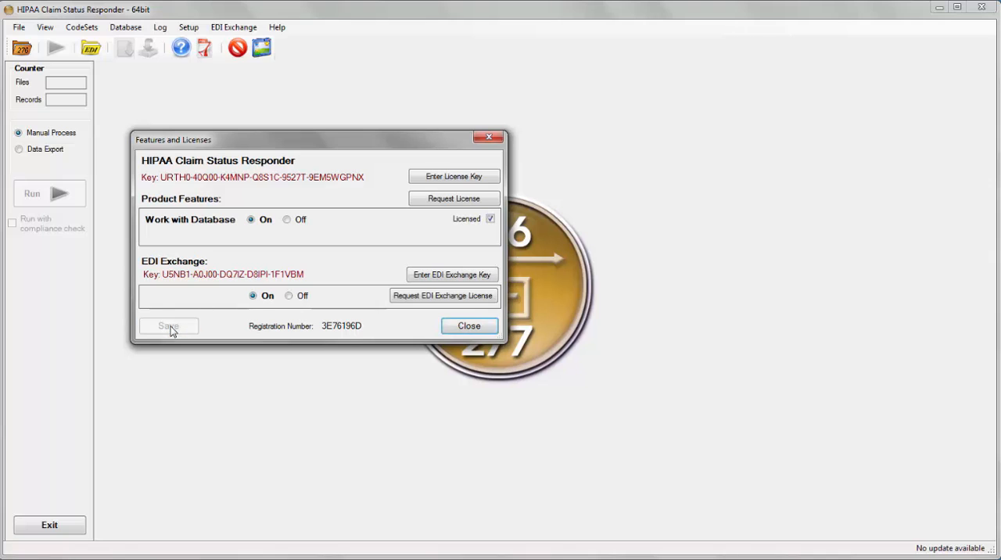
click(468, 325)
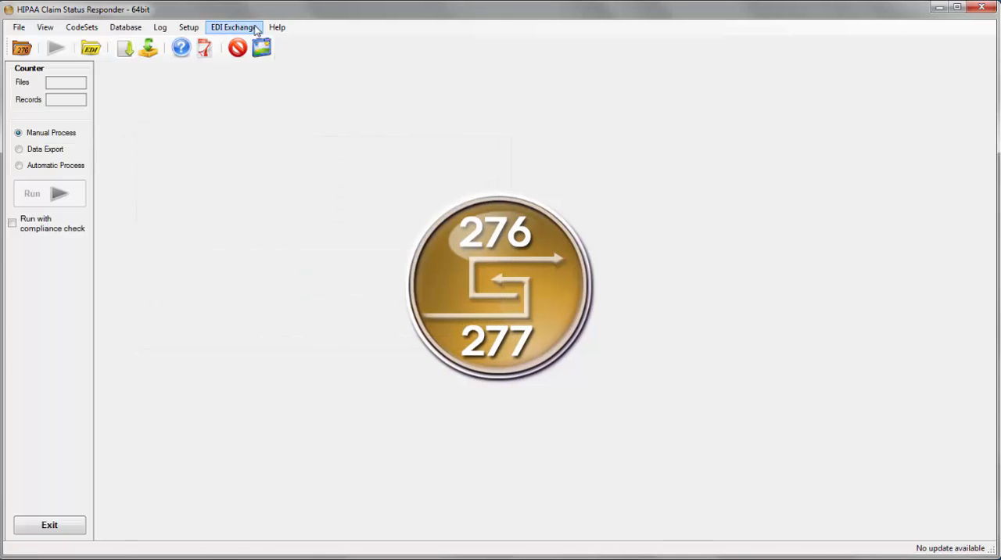
click(233, 27)
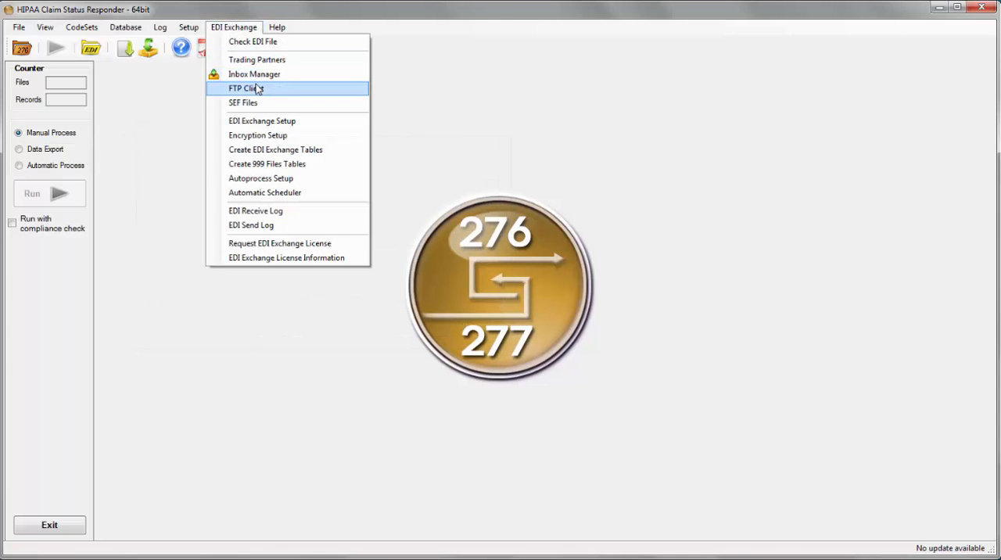
mouse_move(310, 124)
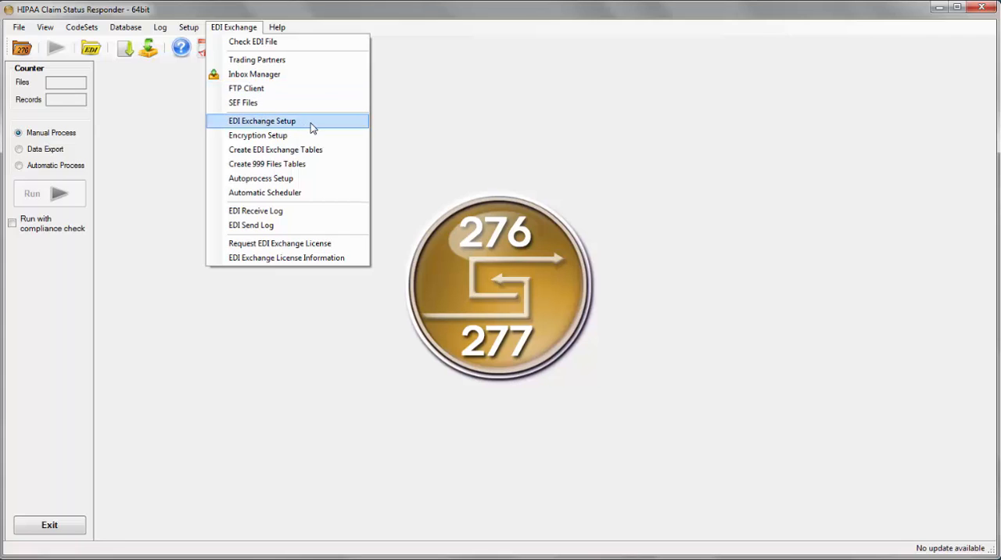
Initialize EDI Exchange at root D:\EDI and dismiss the processing results report
click(262, 121)
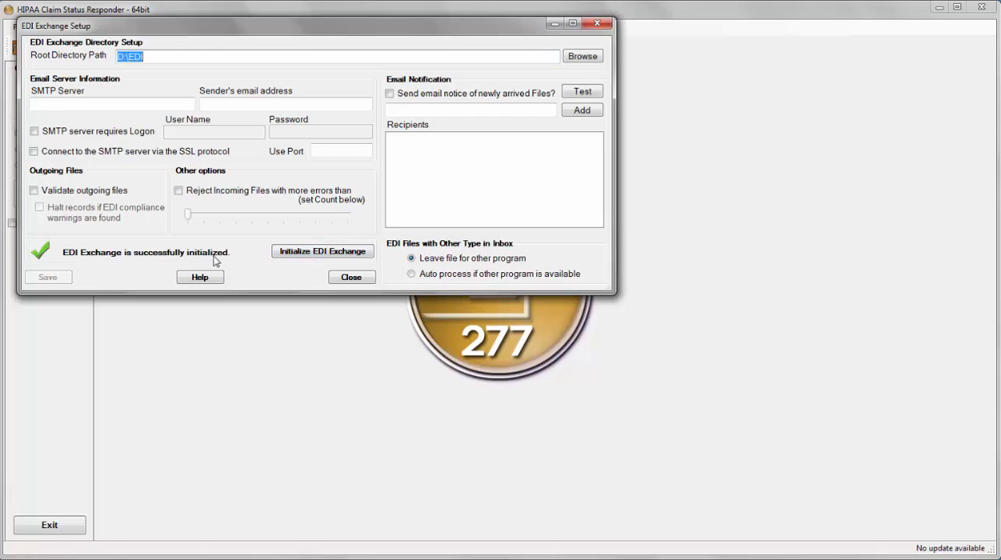
mouse_move(287, 196)
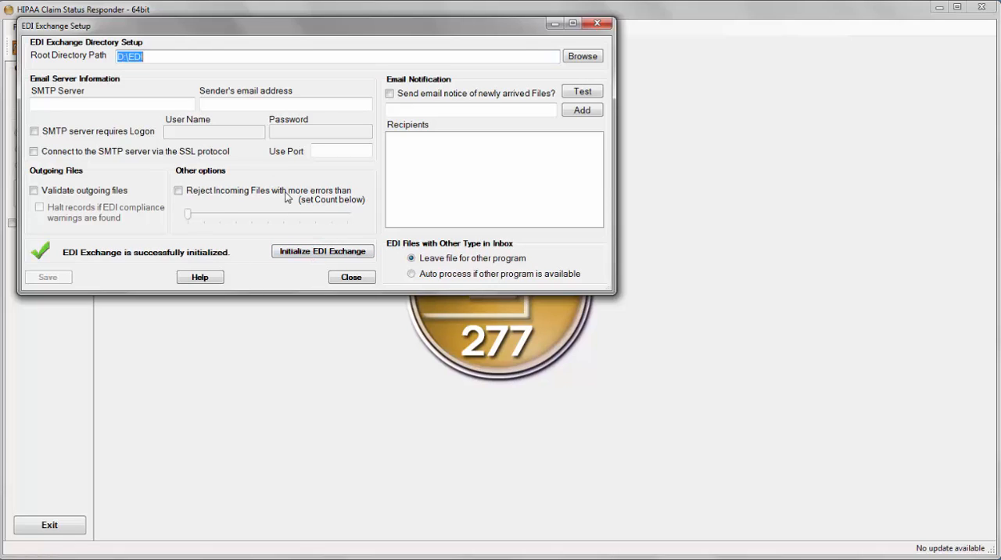
click(322, 252)
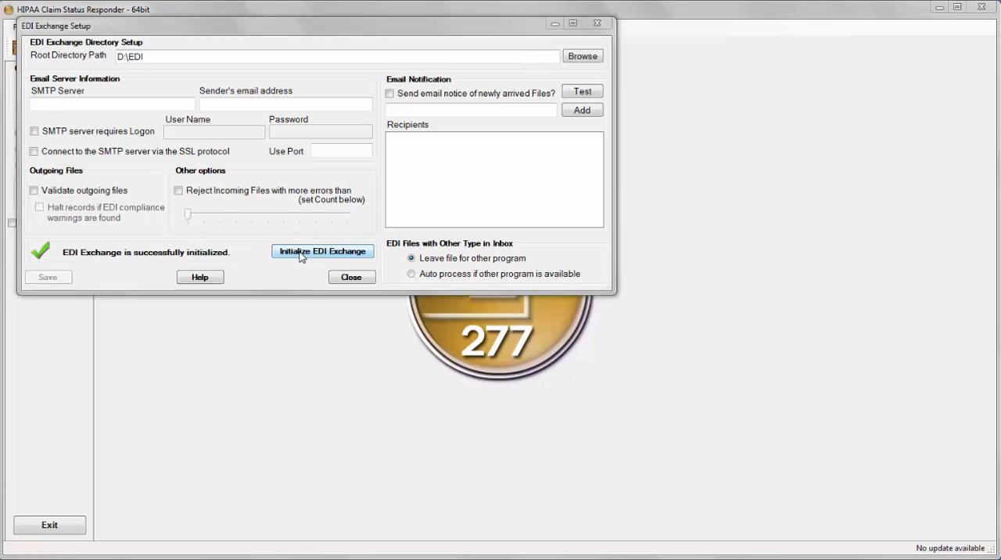
click(323, 251)
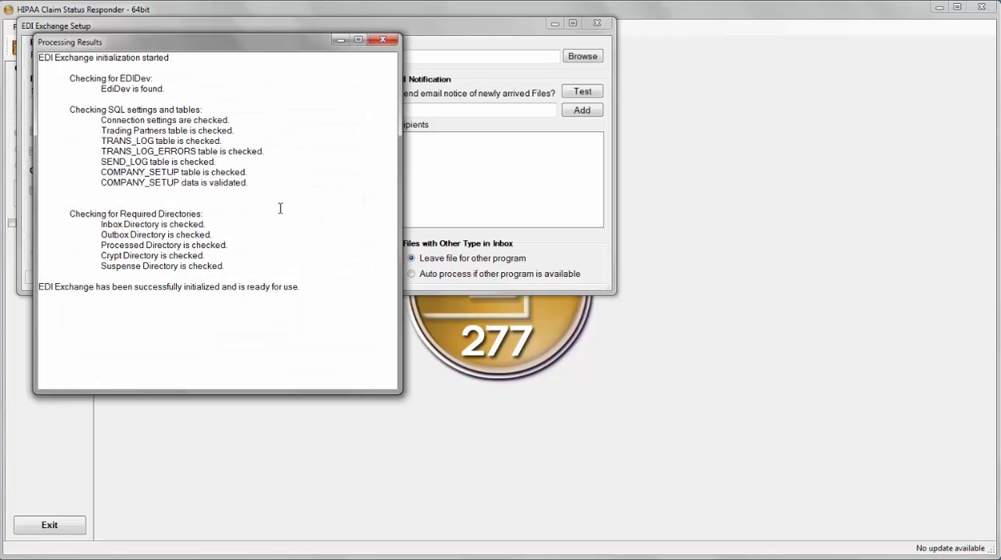
mouse_move(255, 174)
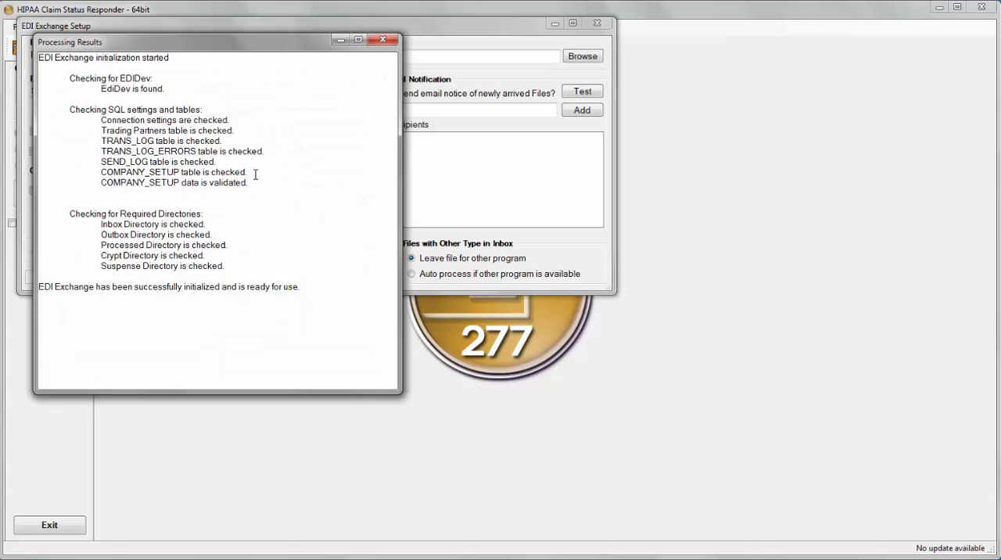
drag(70, 109, 248, 183)
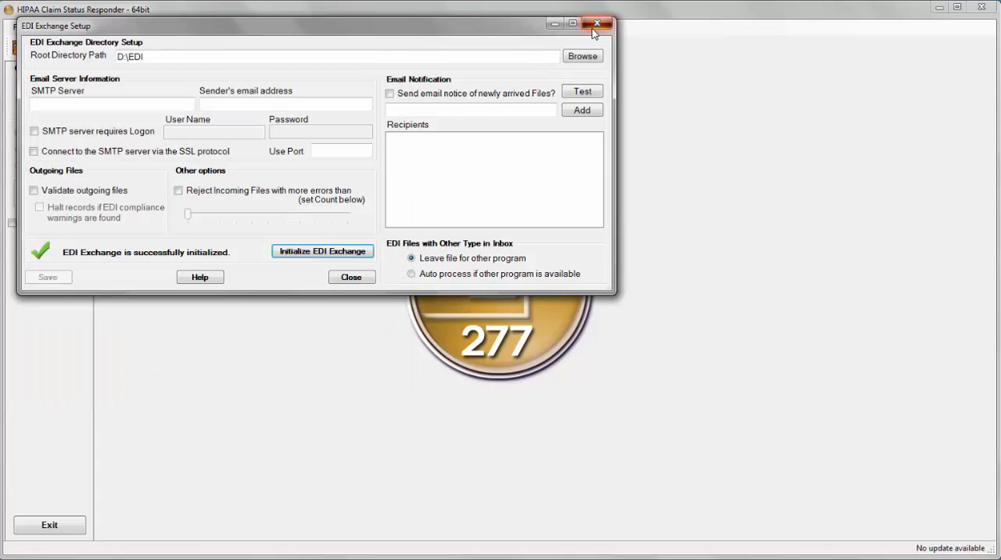
Close EDI Exchange Setup and close the table creation scripts without running them
click(598, 22)
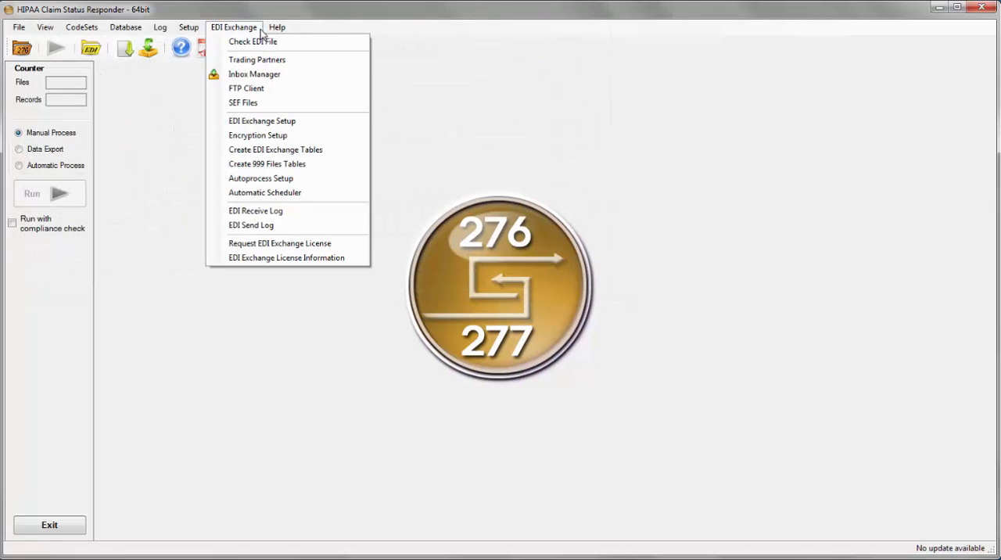
mouse_move(243, 34)
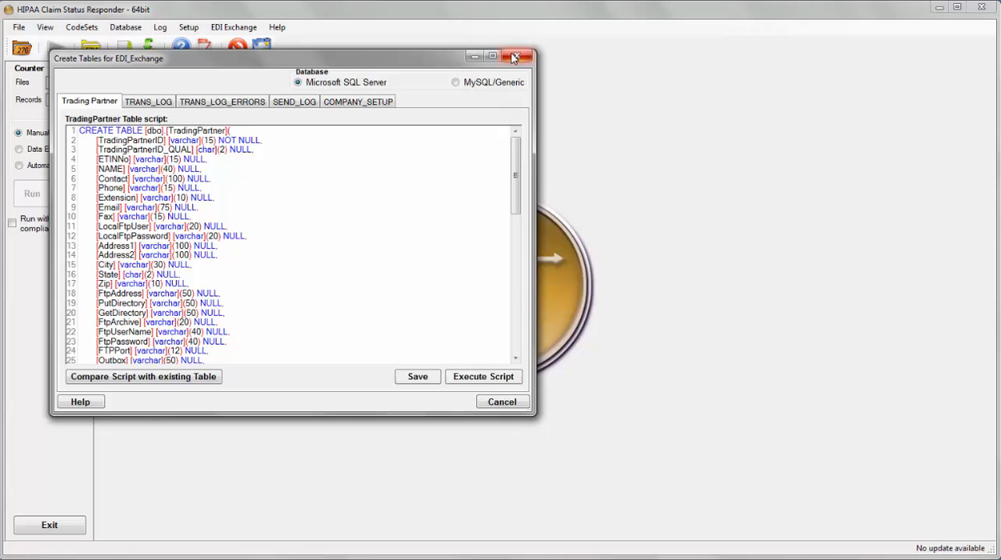
click(514, 56)
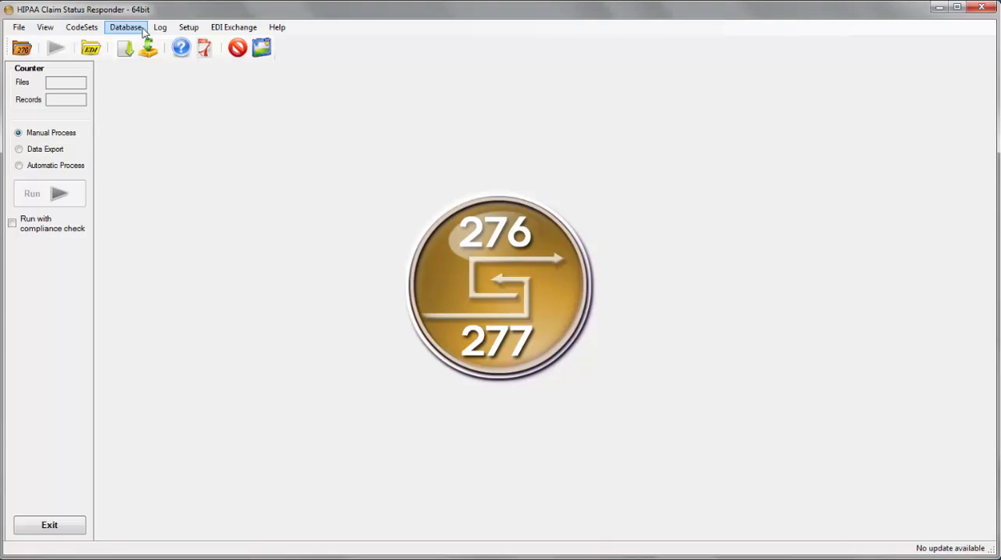
Turn on automatic response creation in the connection and data fields settings
click(125, 26)
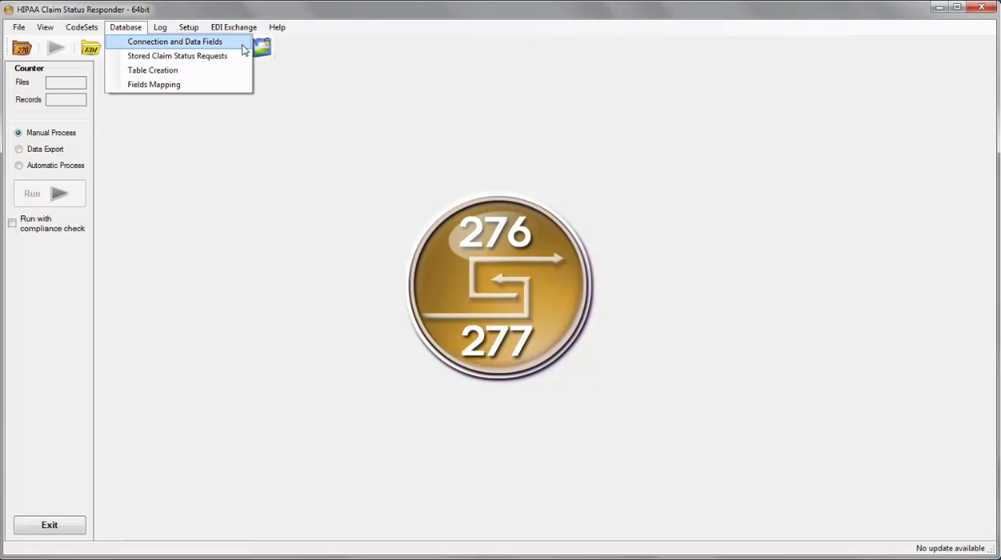
click(175, 42)
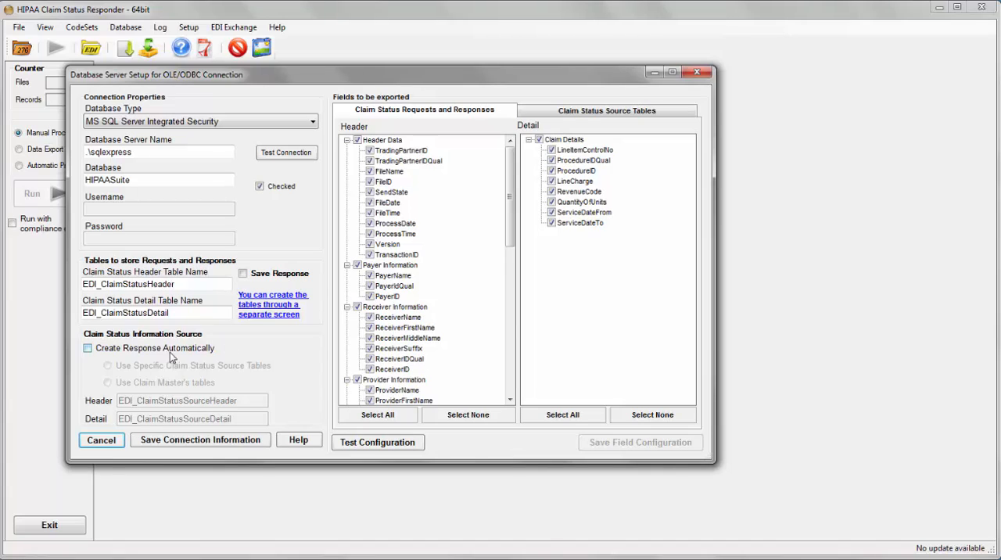
mouse_move(171, 358)
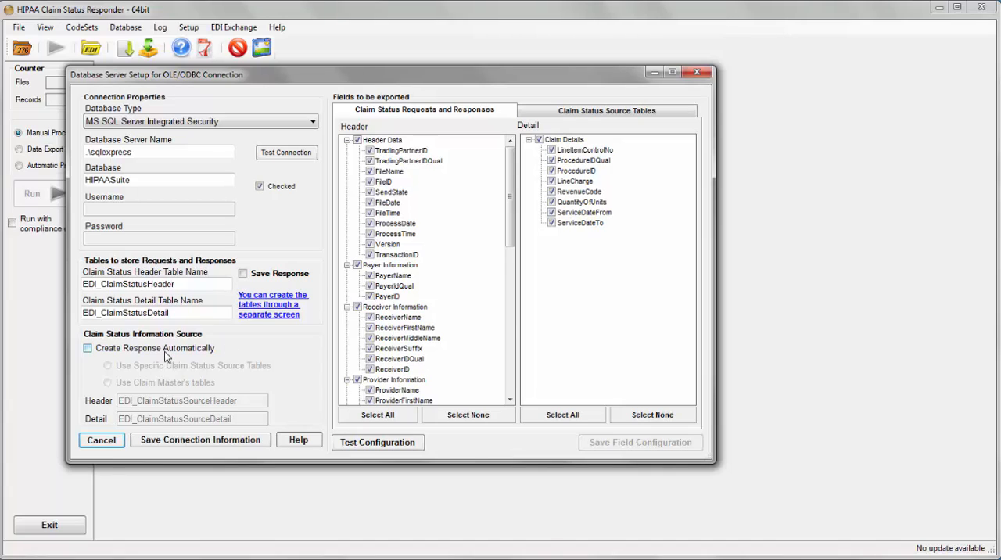
click(88, 348)
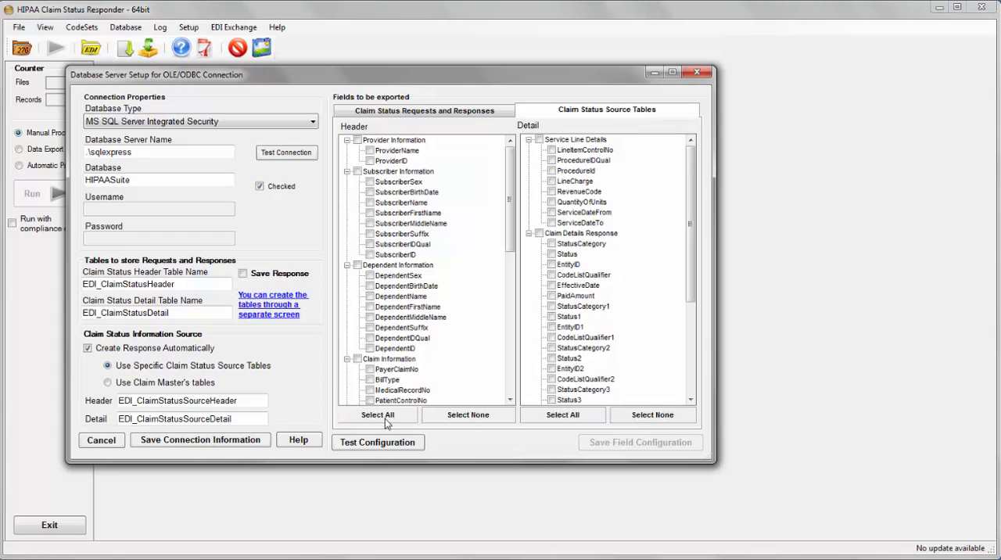
Select all source header and detail fields, pass the setup check, save, and close
click(378, 414)
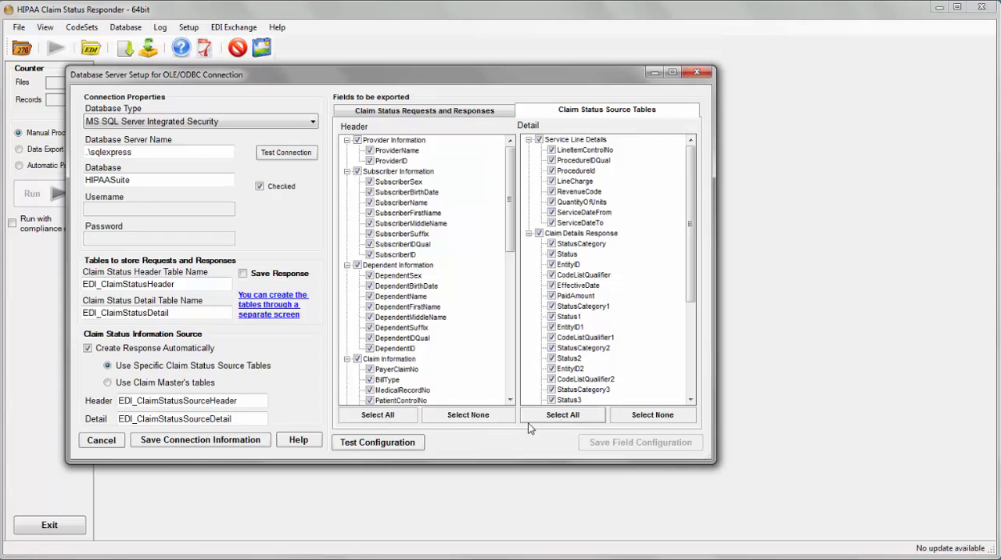
click(378, 442)
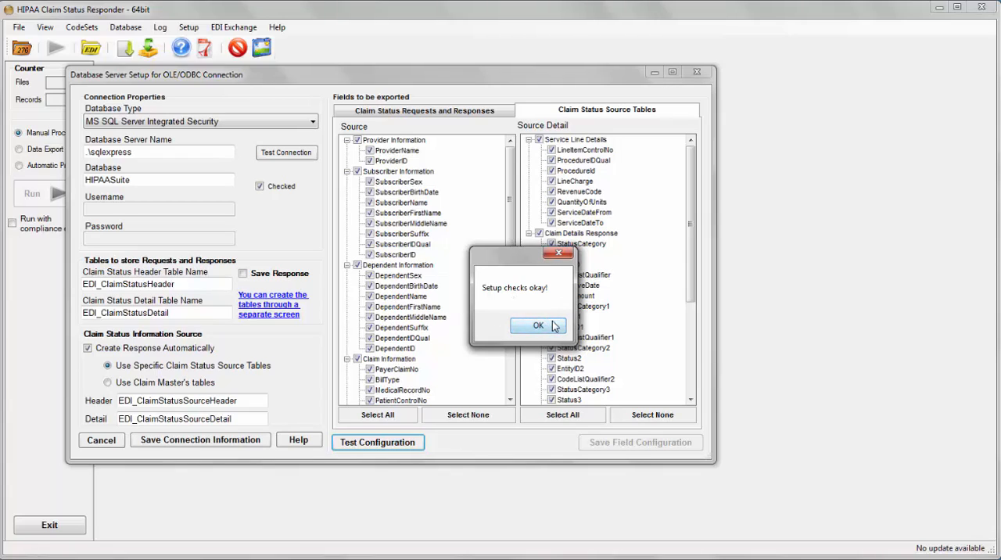
click(538, 326)
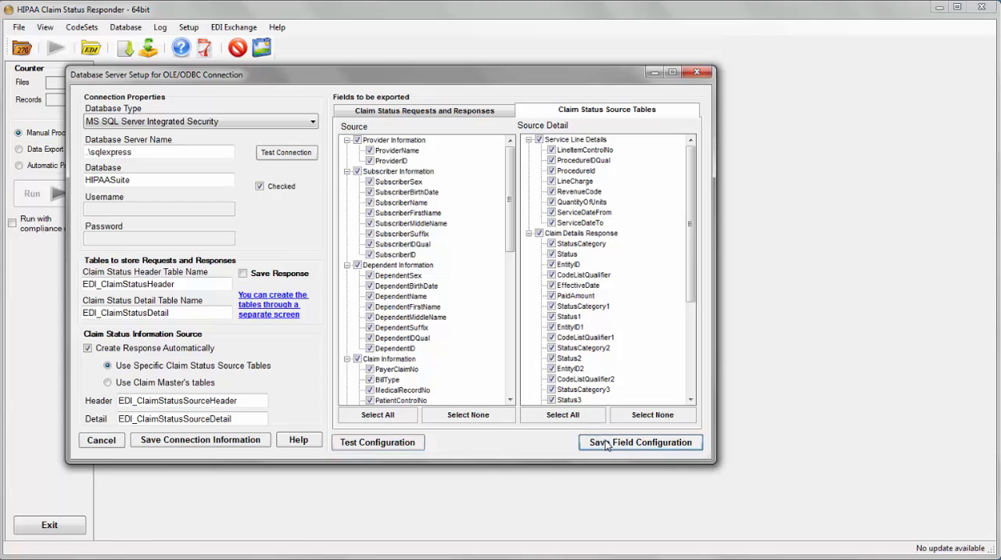
click(640, 442)
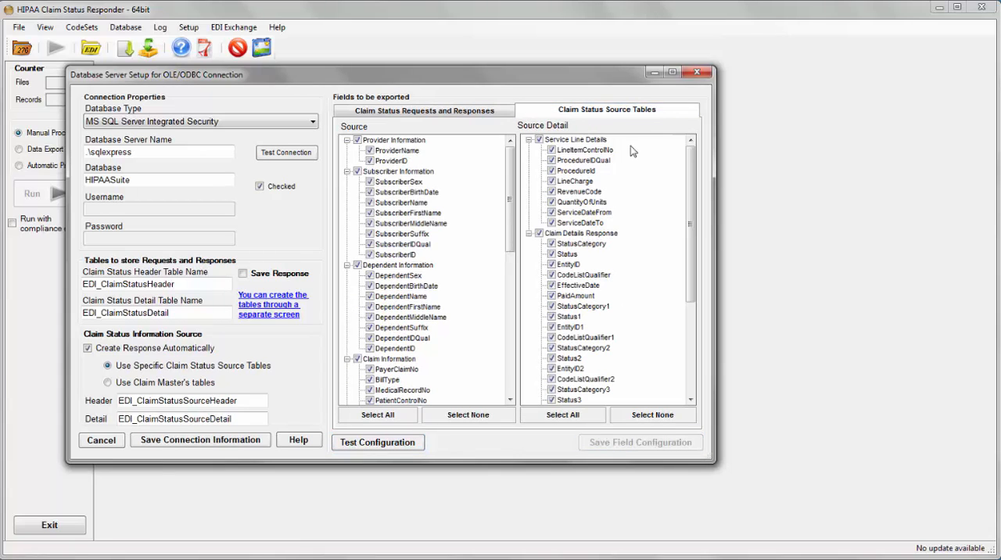
mouse_move(669, 193)
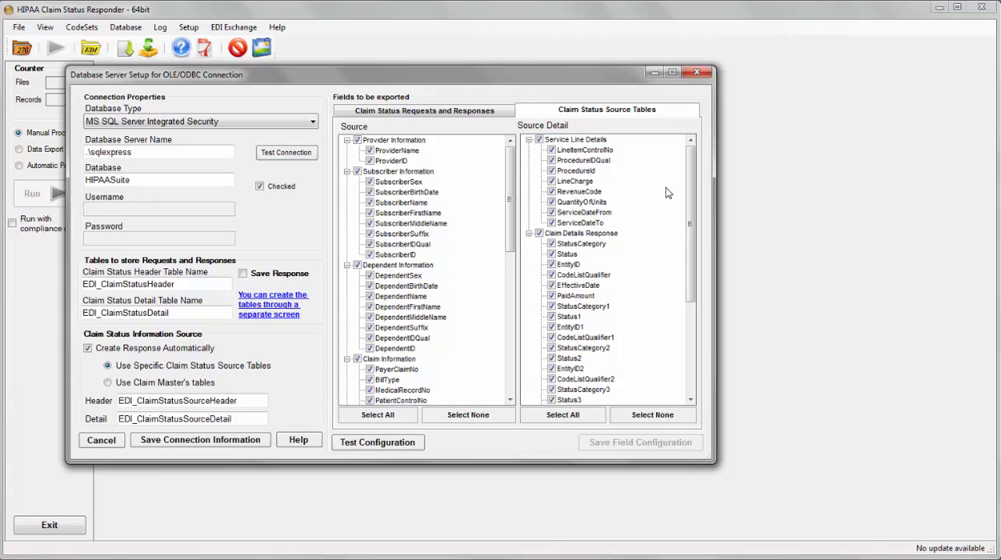
click(606, 109)
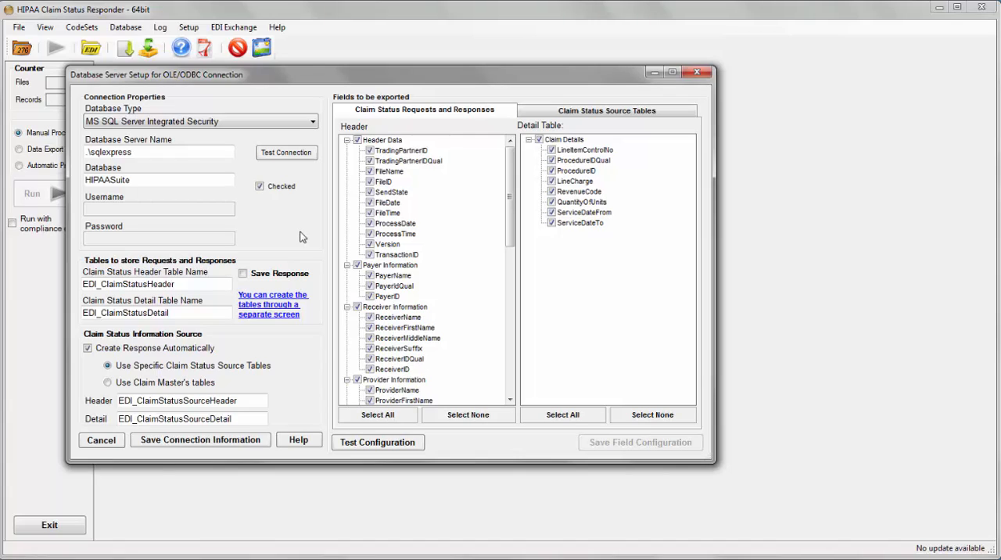
mouse_move(166, 362)
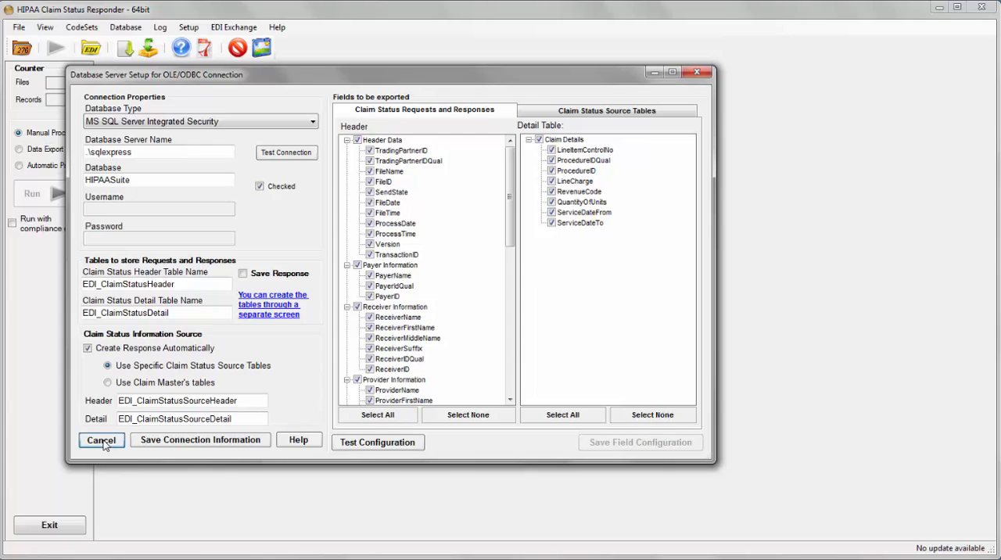
click(101, 440)
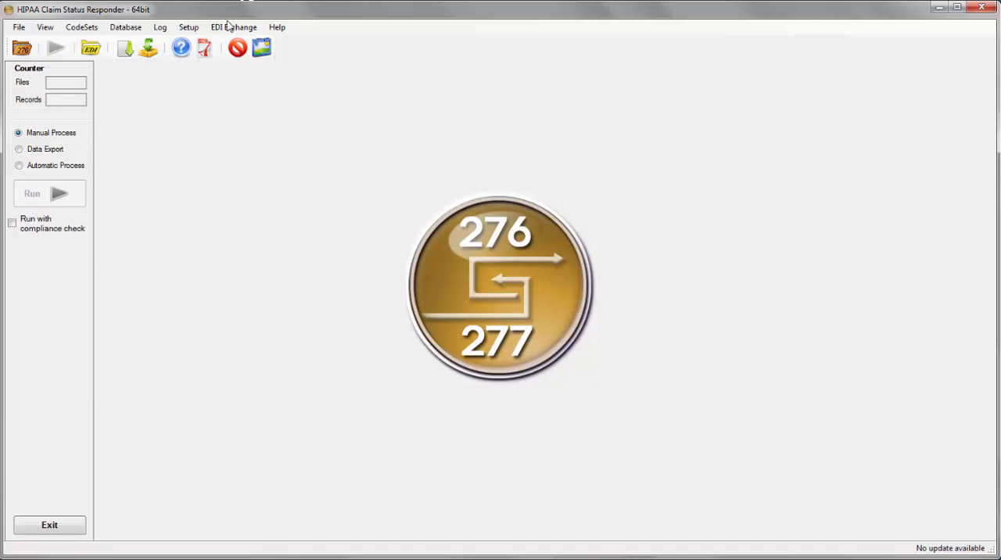
Keep Export to Database as the automatic processing default and save the options
click(233, 26)
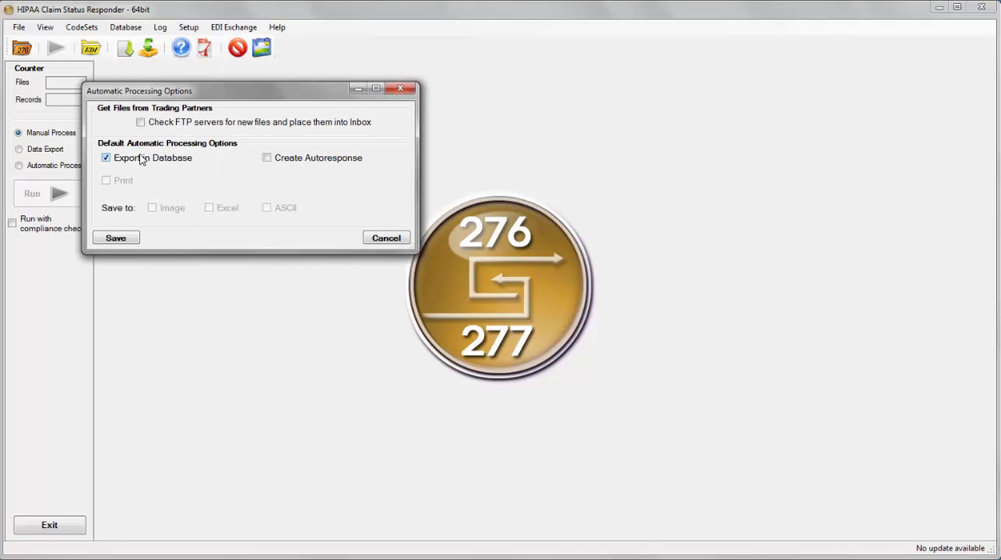
click(115, 237)
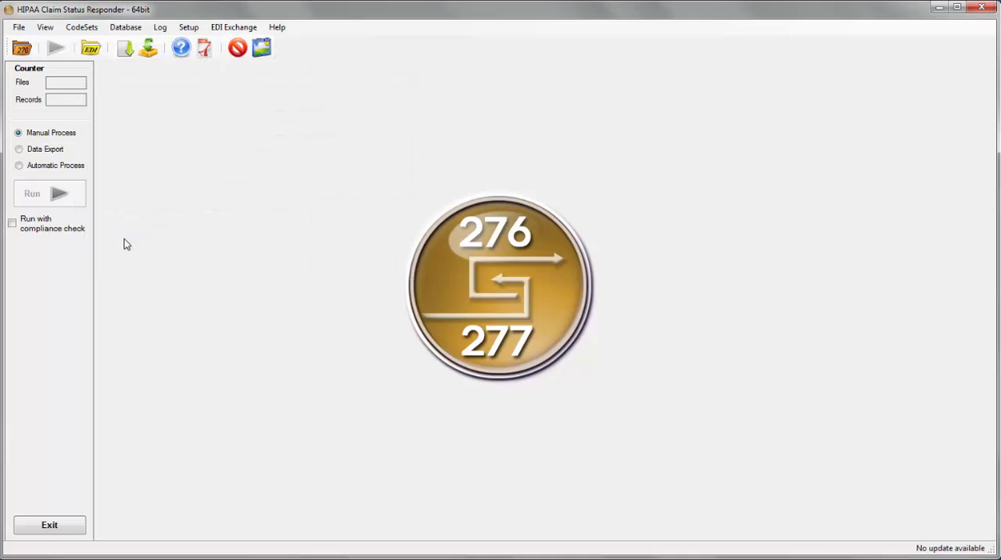
mouse_move(546, 158)
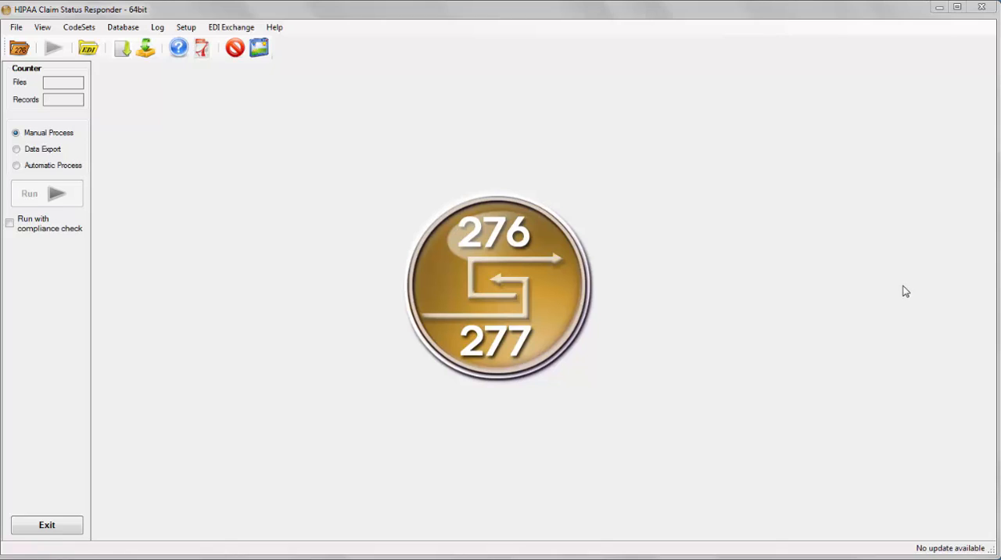
mouse_move(296, 45)
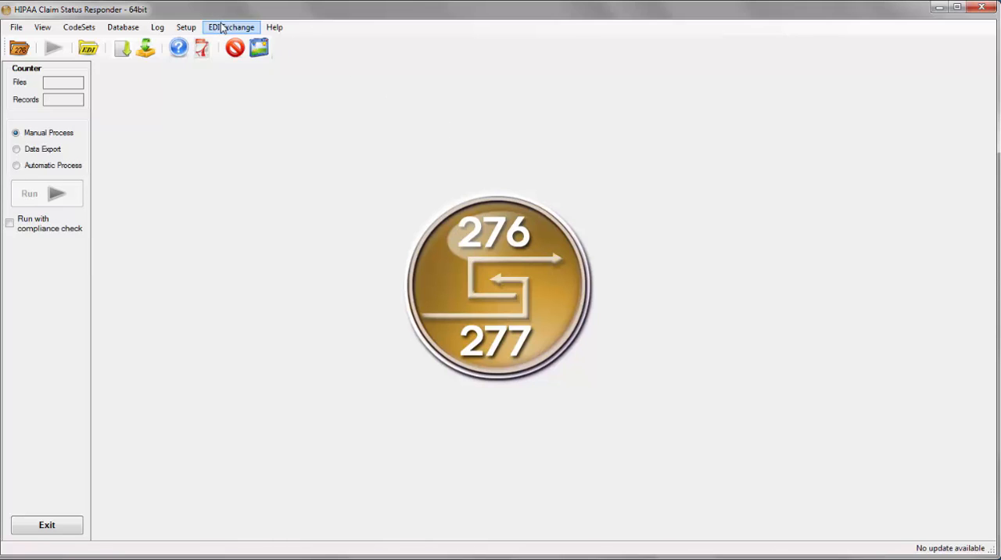
Start a new trading partner named testTradingPartner with MIME as its exchange method
click(231, 26)
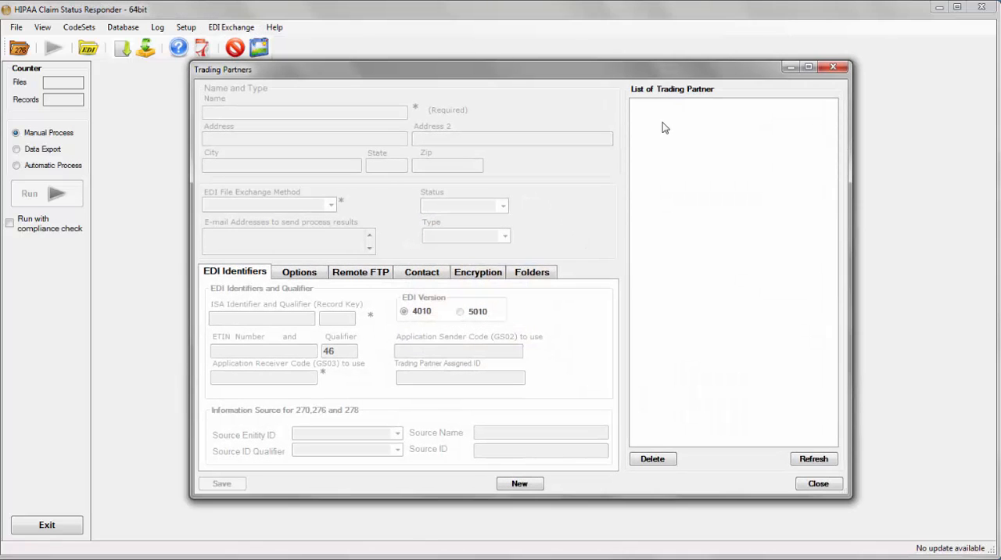
click(519, 484)
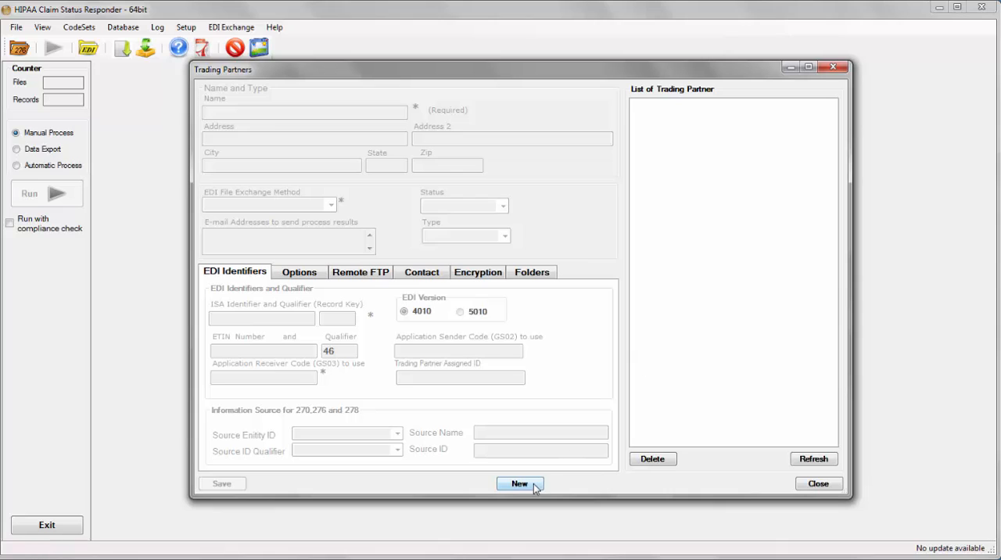
click(519, 484)
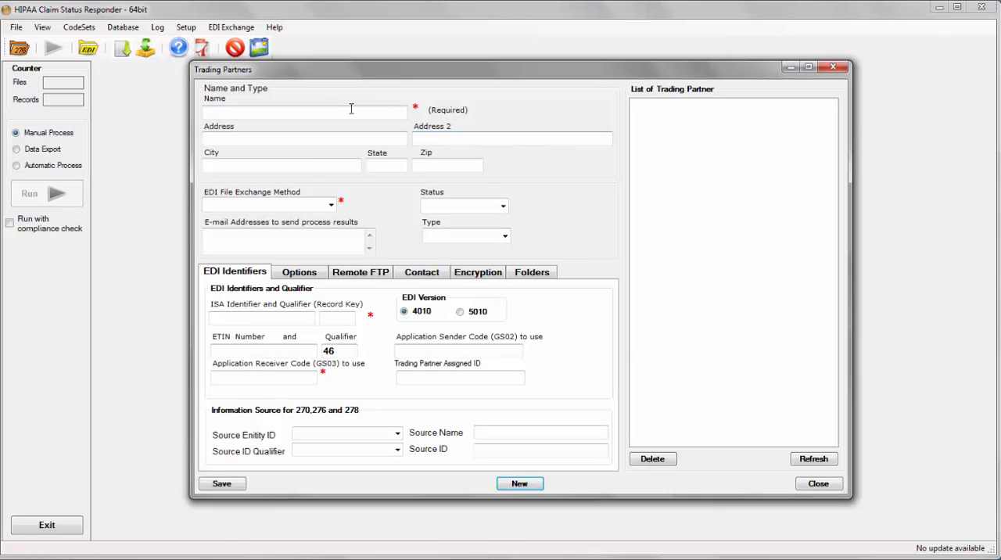
text(testTradingPartner)
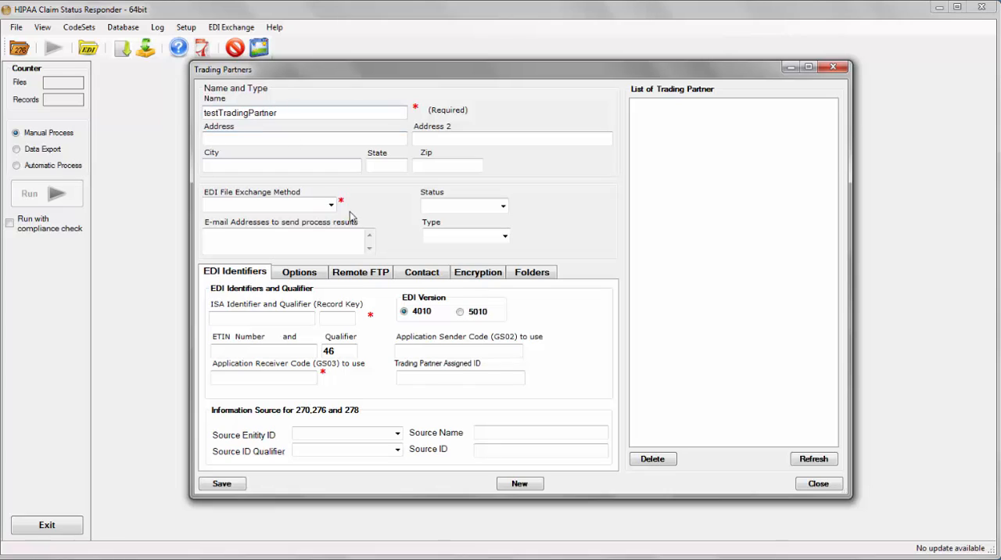
click(330, 204)
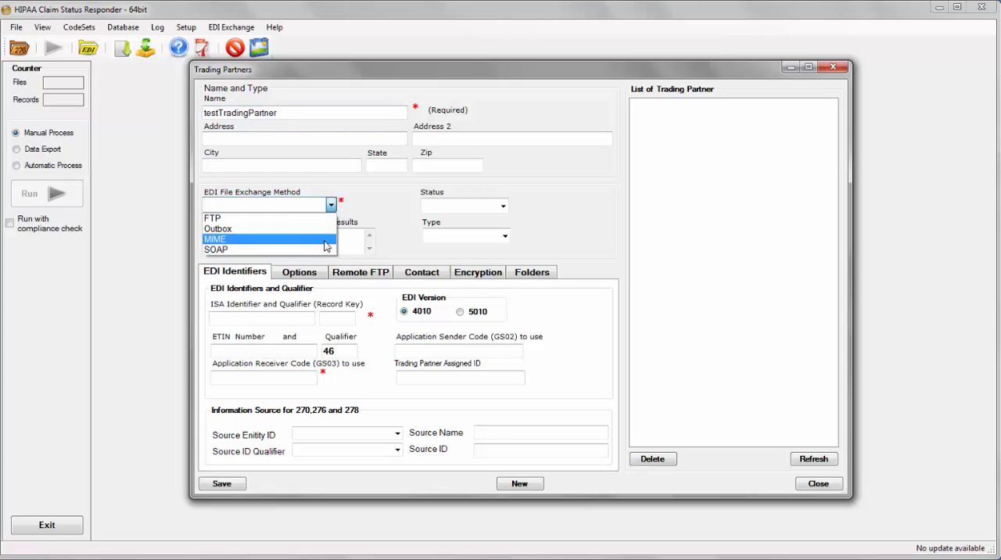
click(215, 238)
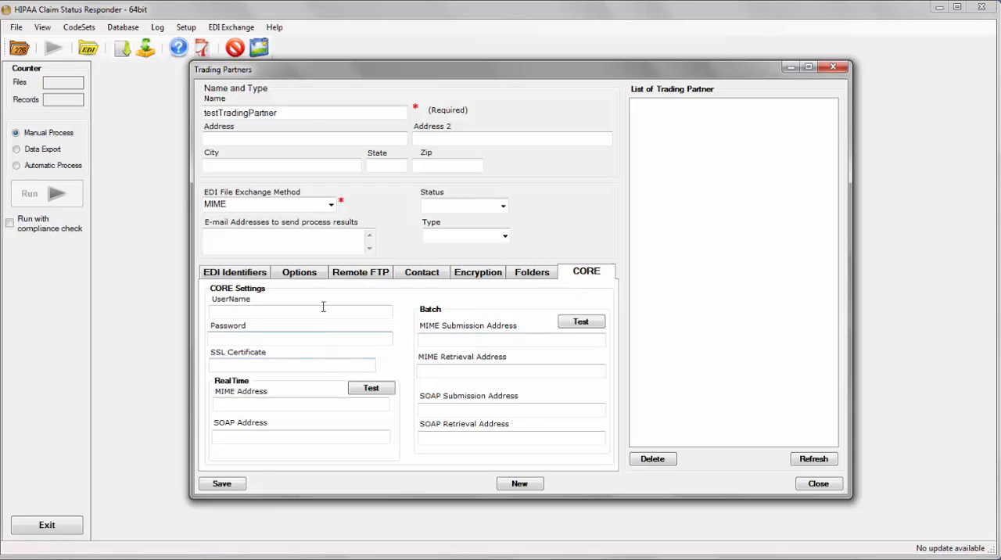
mouse_move(502, 302)
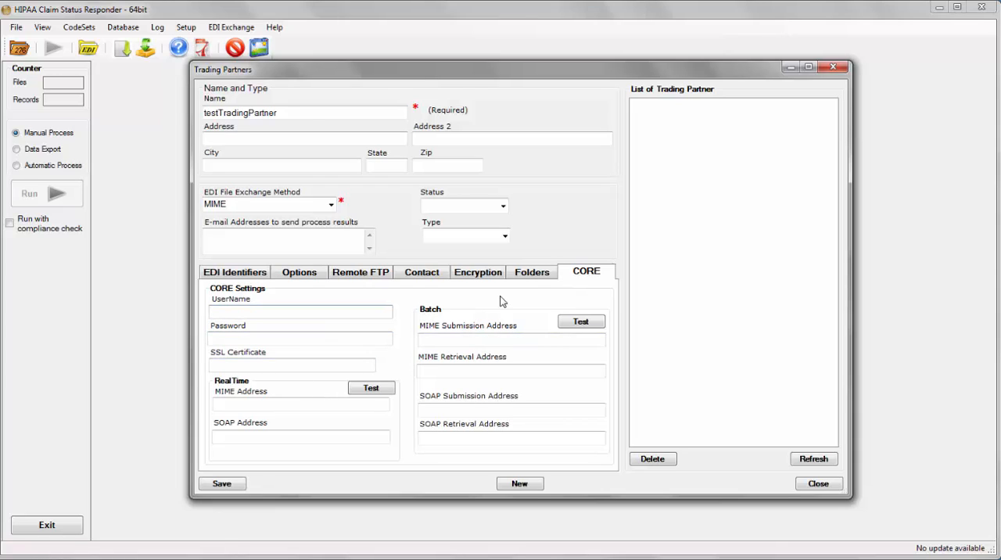
Enter COREUSERNAME as the CORE username and COREPASSWORD as the password
click(300, 312)
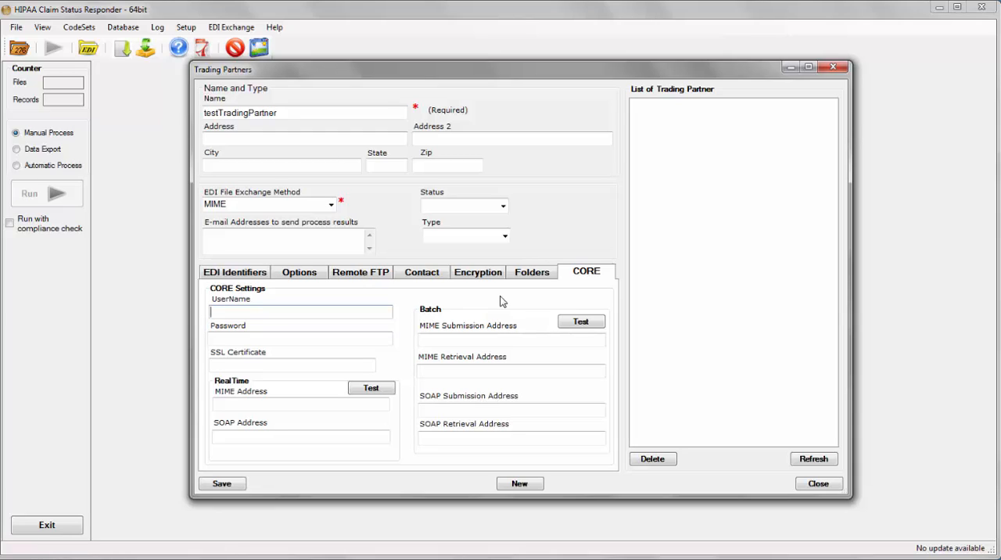
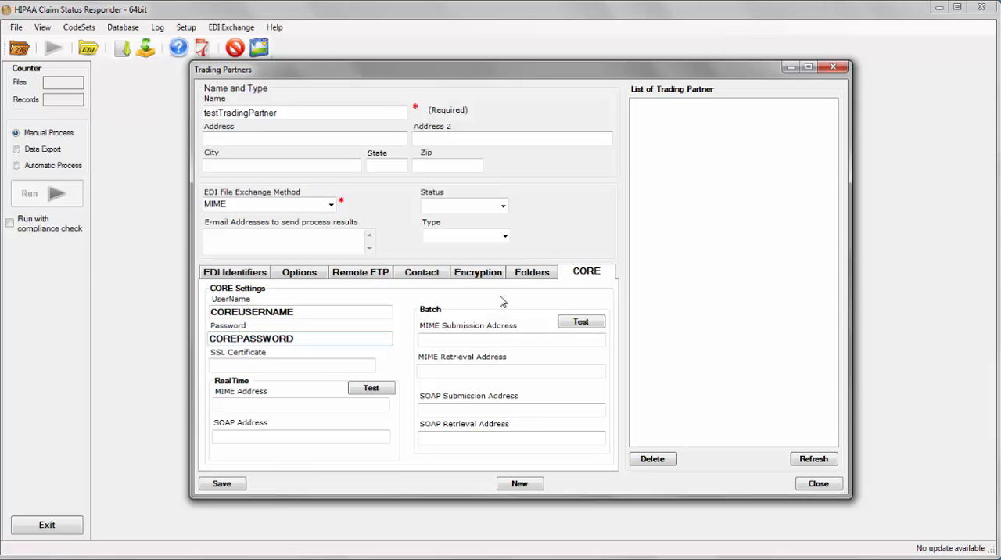
click(300, 338)
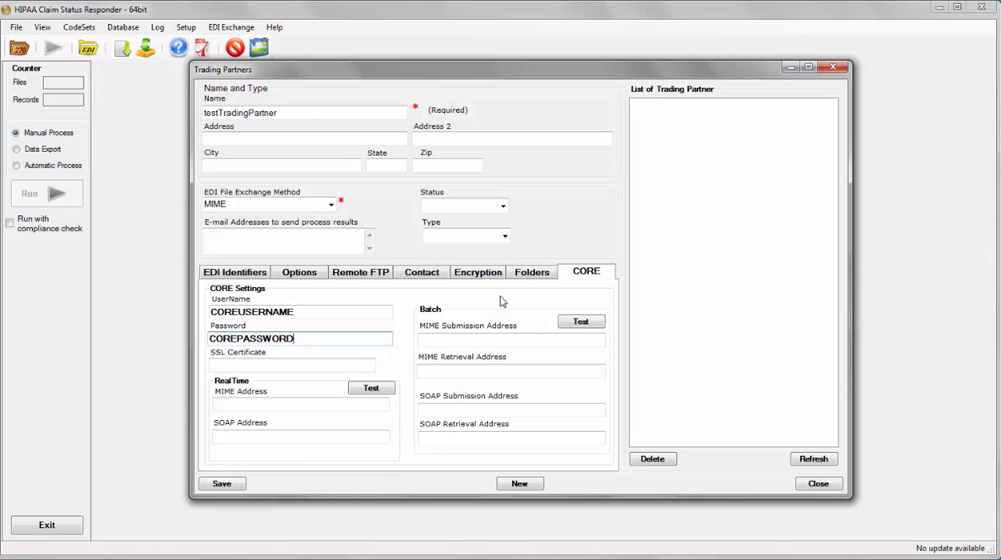
mouse_move(391, 191)
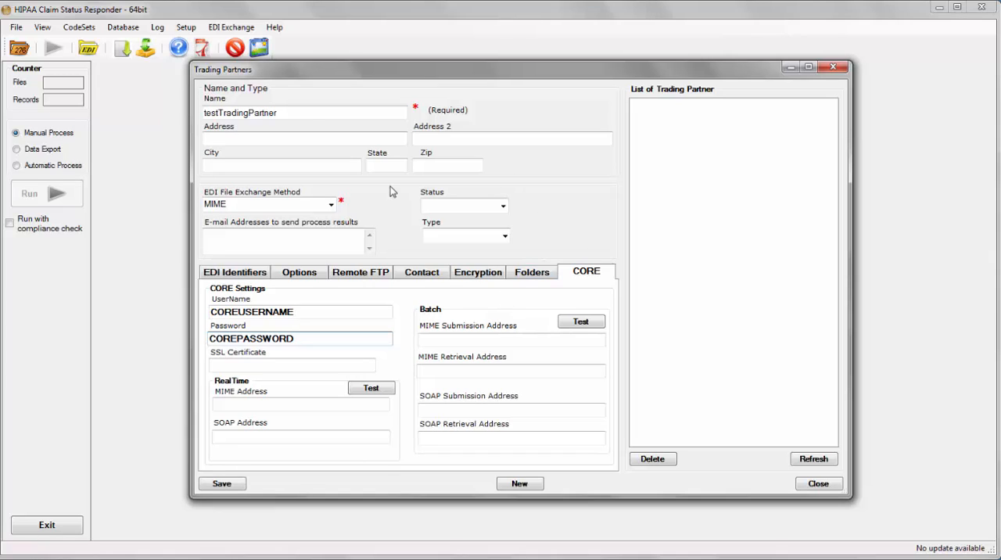
Fill the ISA identifier, qualifier ZZ and GS03, and set MIME Address to localhost
click(235, 271)
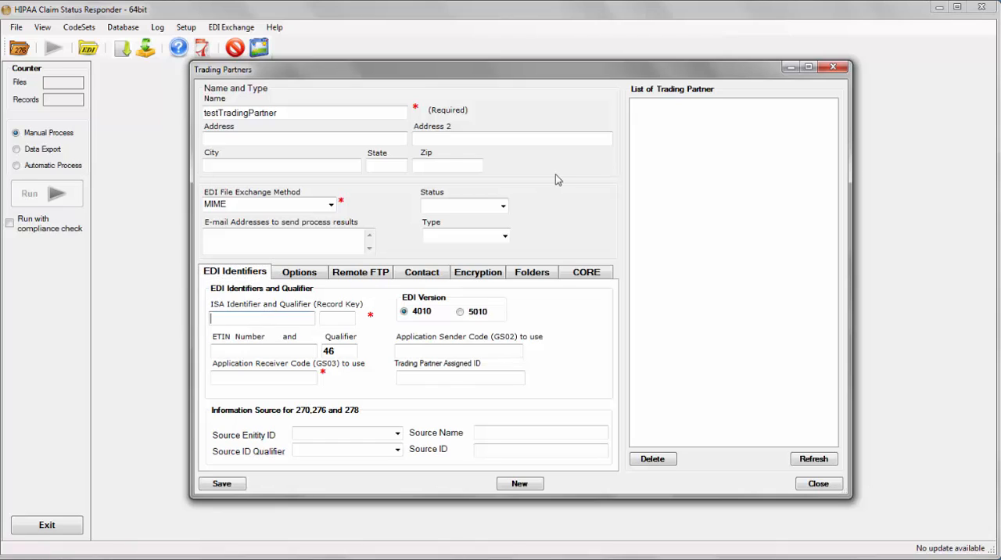
text(T)
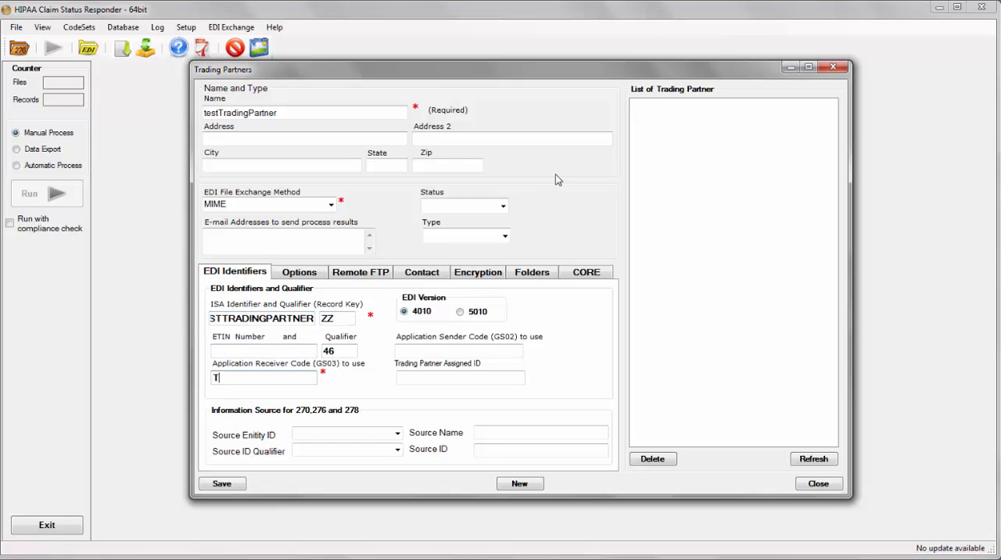
click(586, 271)
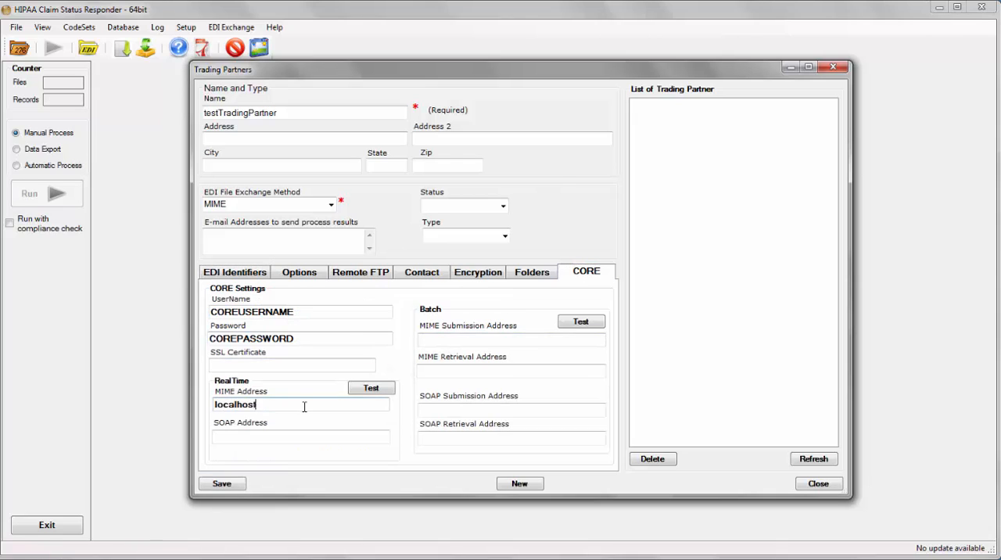
click(512, 339)
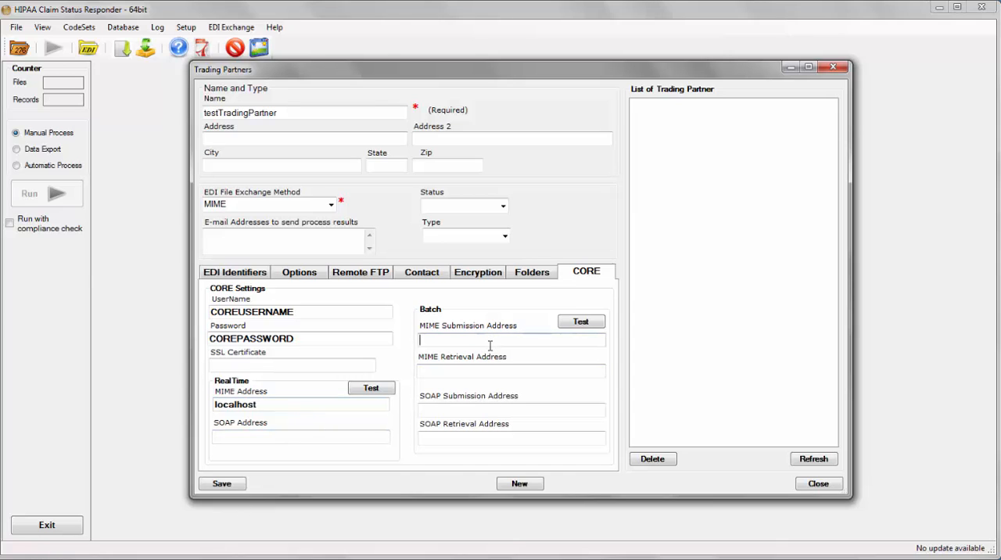
Check the Folders settings, then save testTradingPartner and close its window
click(532, 271)
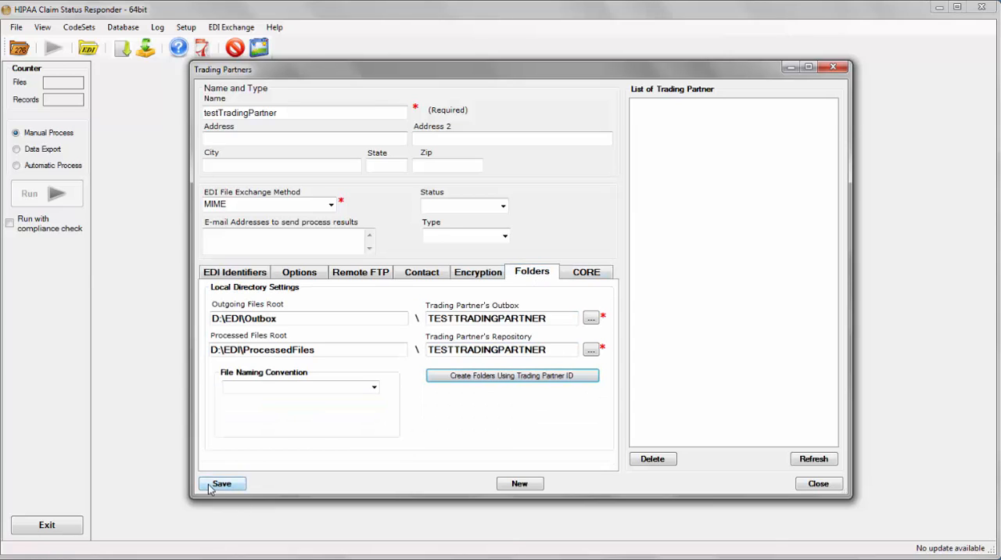
click(221, 484)
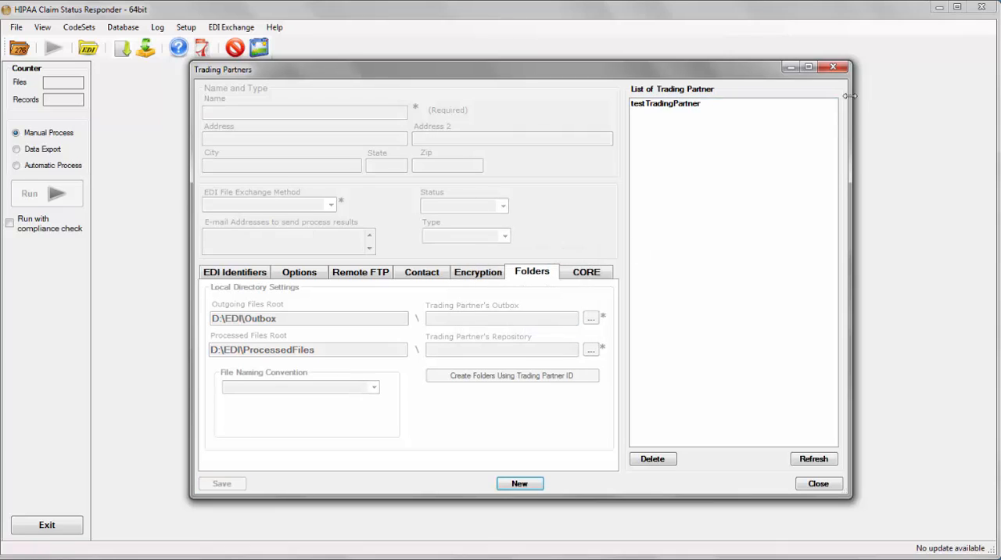
click(818, 483)
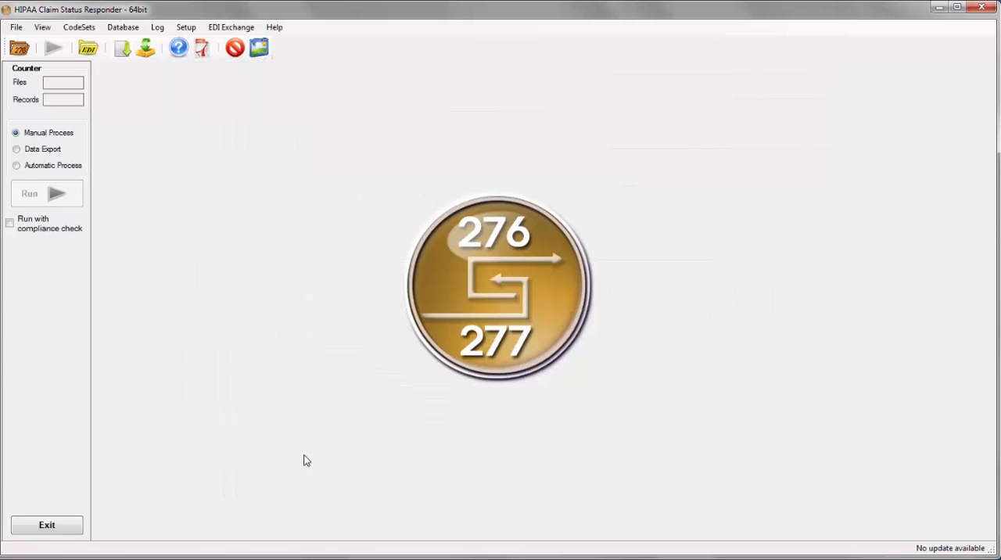